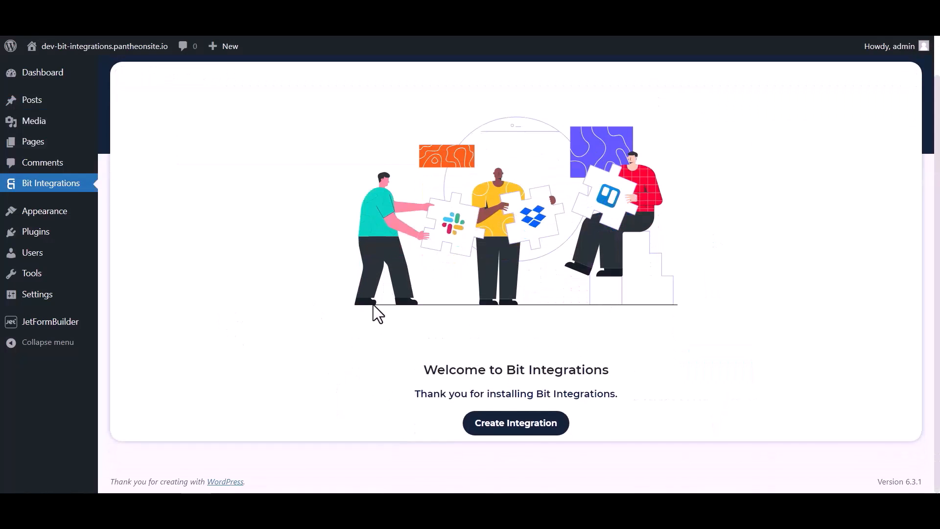
Set JetForm Builder as the new integration's trigger and copy its webhook URL.
text(jet)
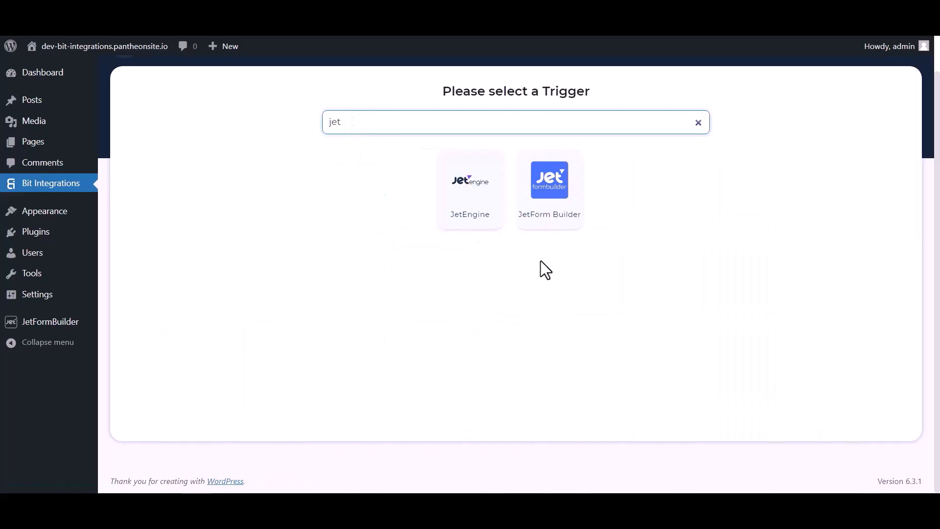
click(548, 180)
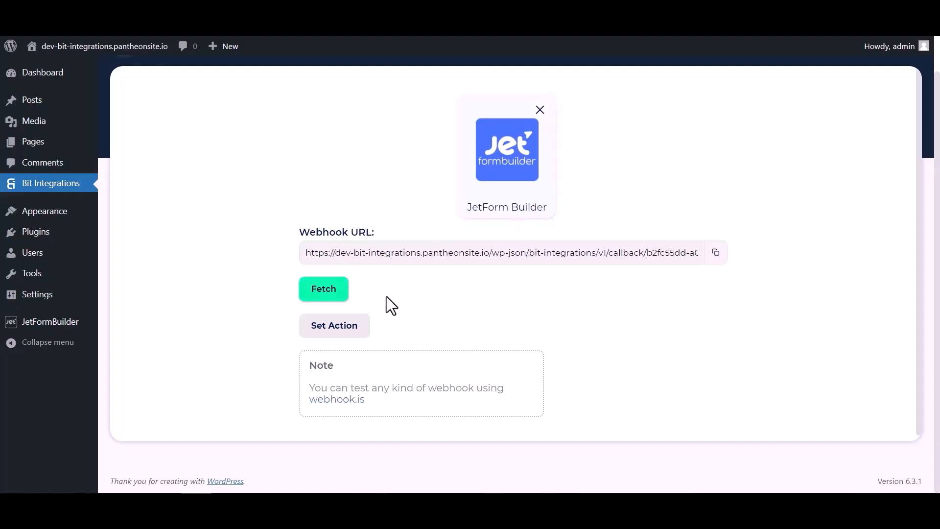
click(715, 253)
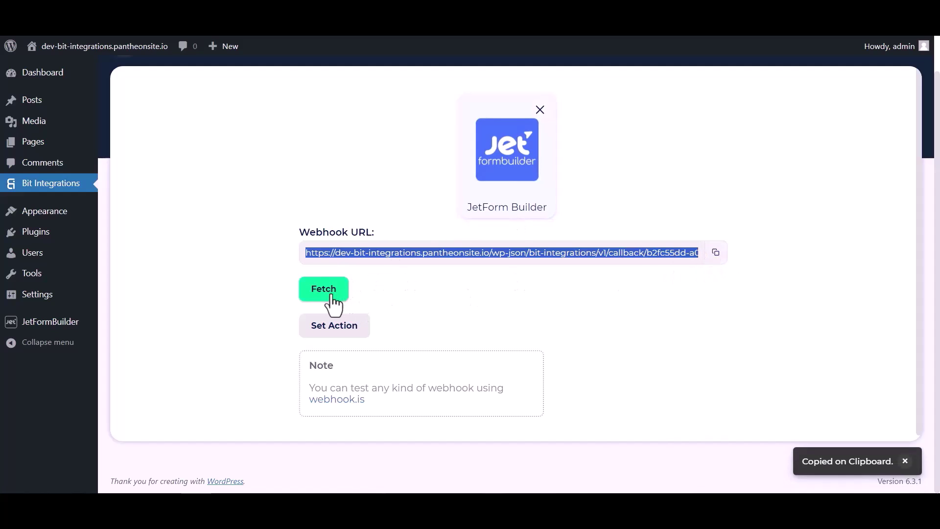
Open the 'Bit Integrations' form for editing from the JetFormBuilder Forms list.
click(50, 321)
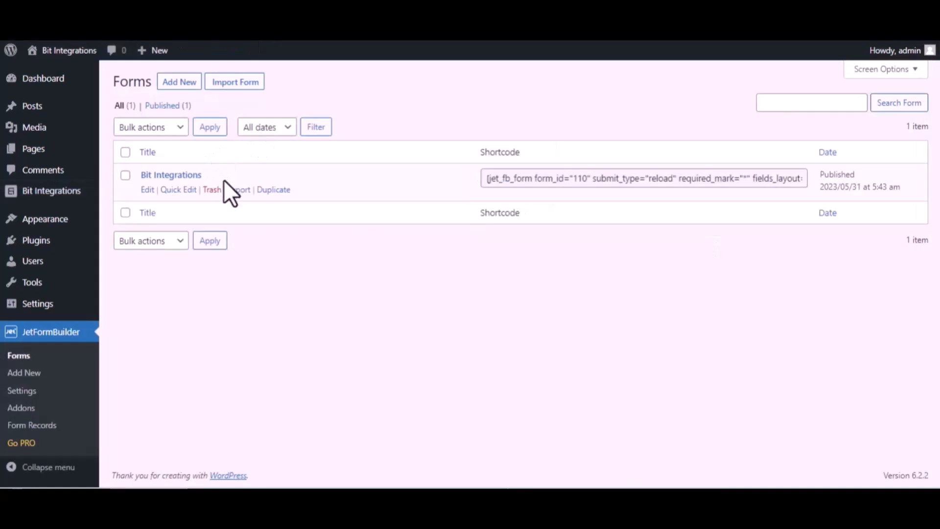
click(147, 190)
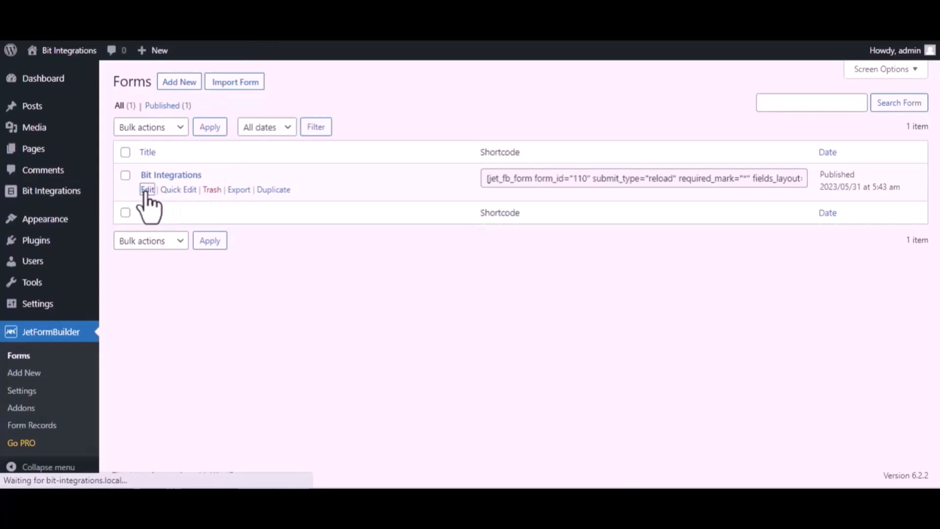
click(147, 189)
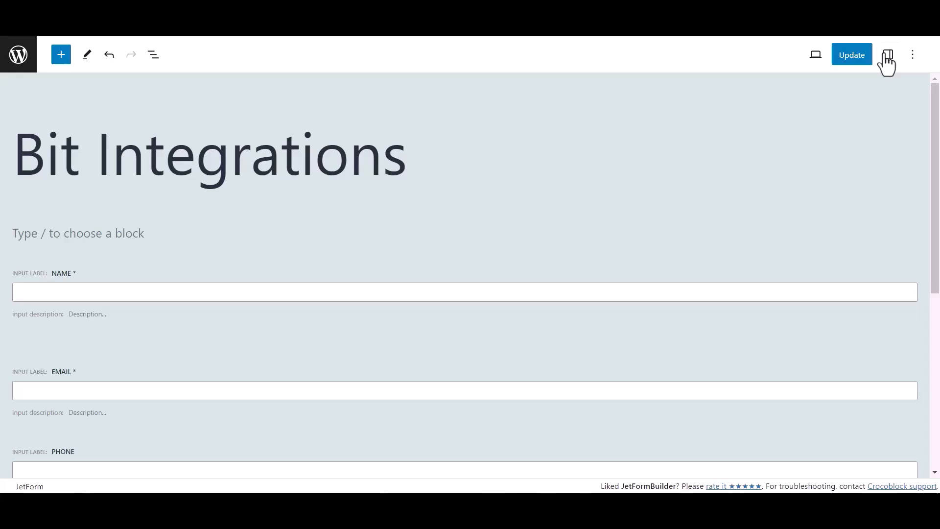
Add a Call Webhook post-submit action using the Bit Integrations callback URL, then update the form.
click(888, 54)
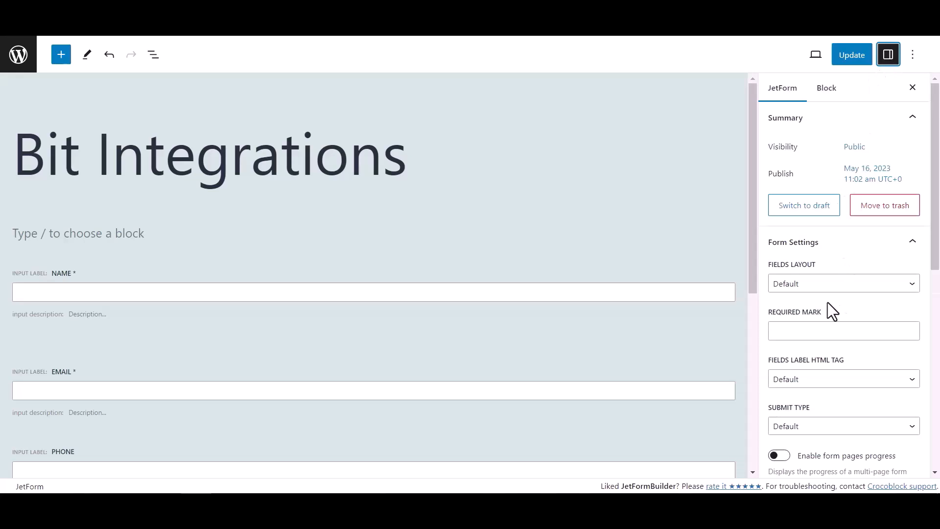
scroll(down, 3)
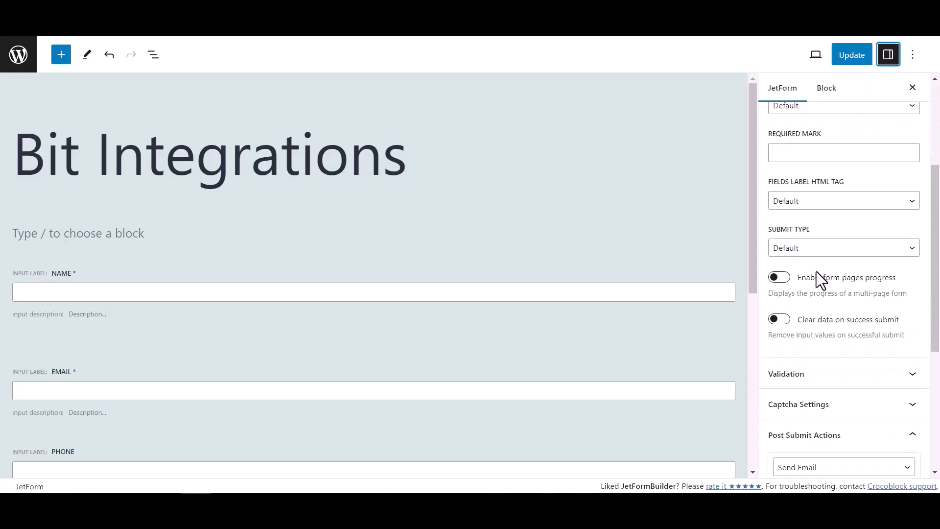
scroll(down, 3)
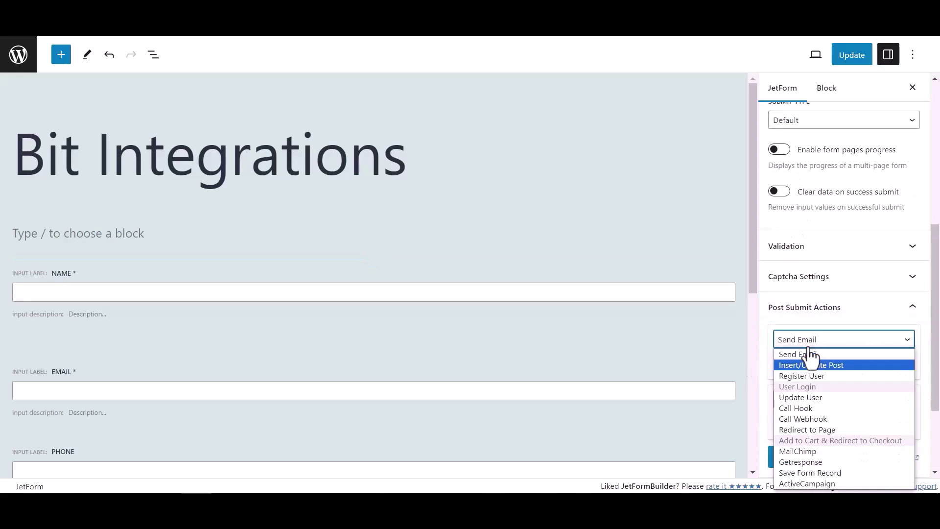
click(803, 418)
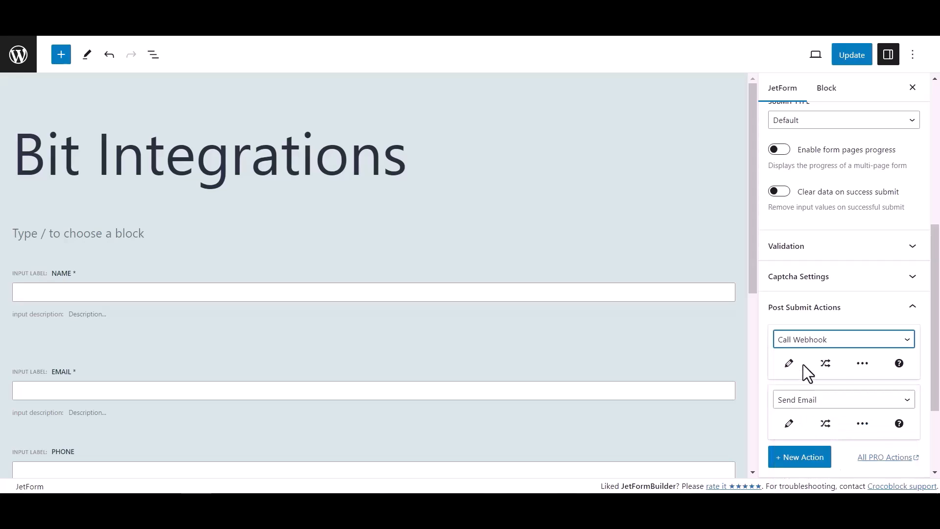
click(789, 362)
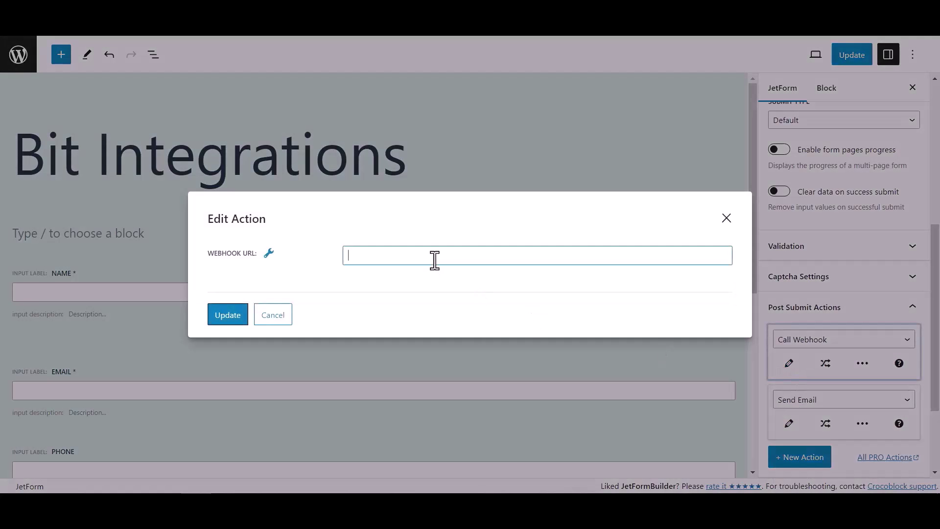
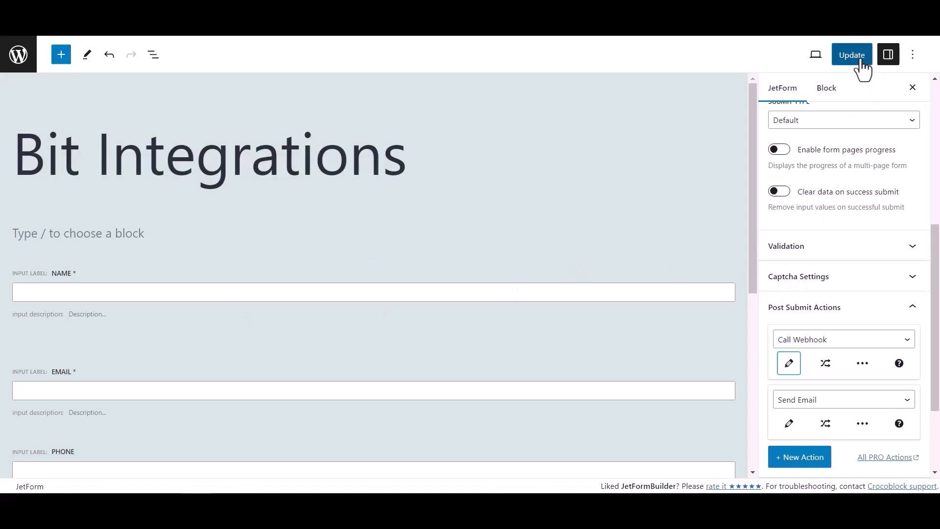
click(851, 54)
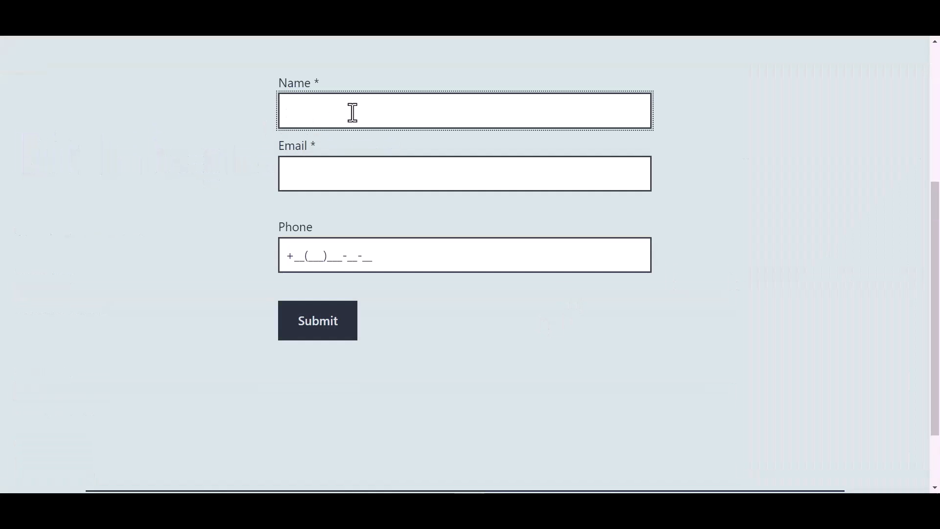
Submit the test form with name 'Bit Integrations', an email and phone 444555.
text(Bit l)
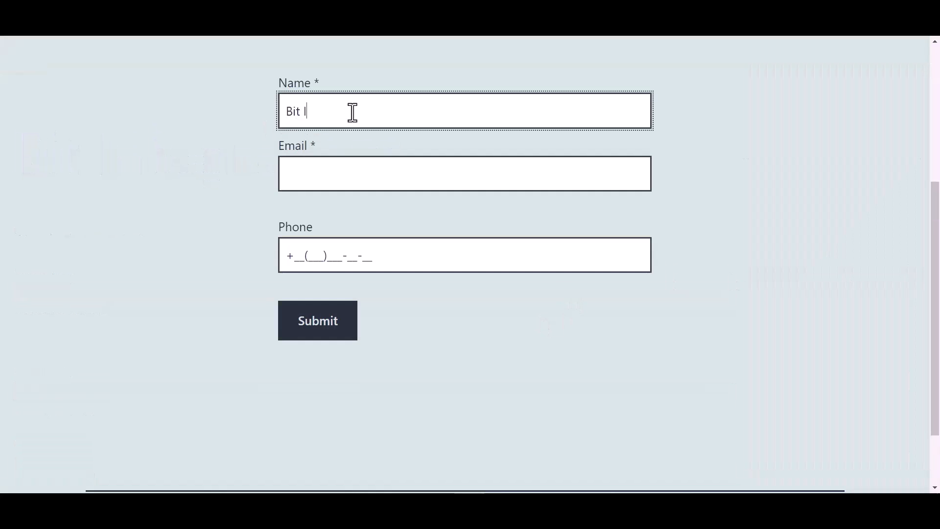
text(ntegrations)
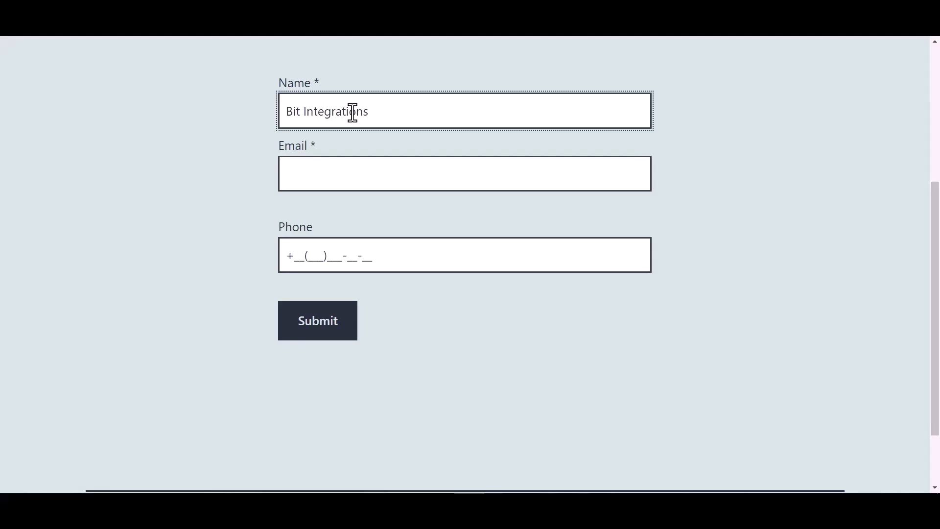
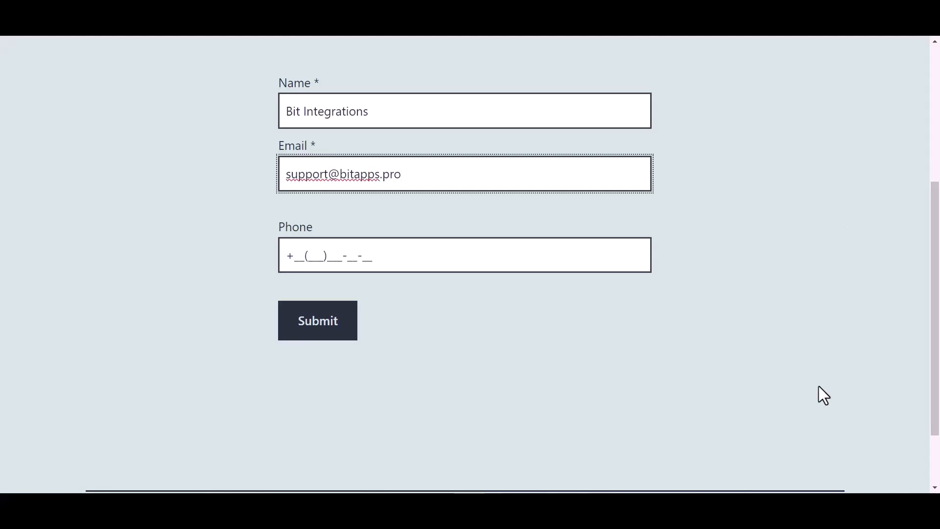
text(44)
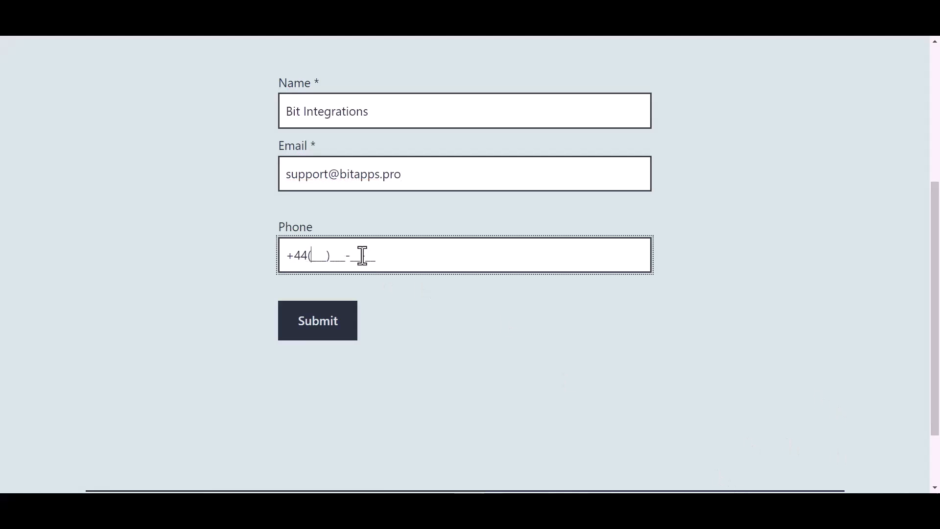
text(4555)
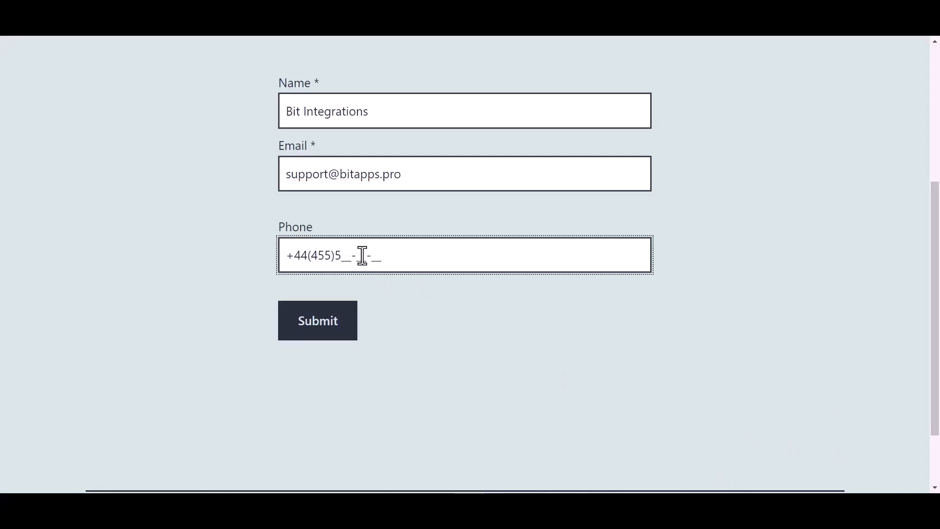
click(318, 320)
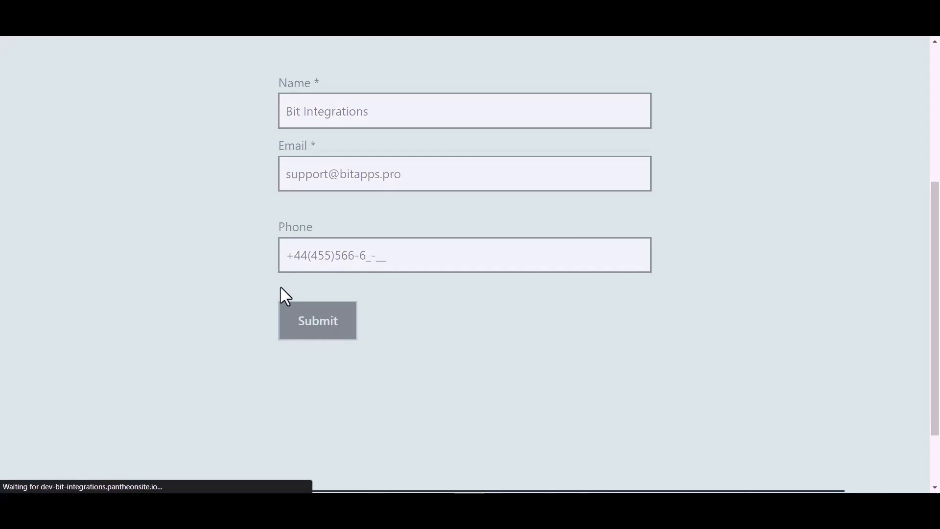
click(317, 320)
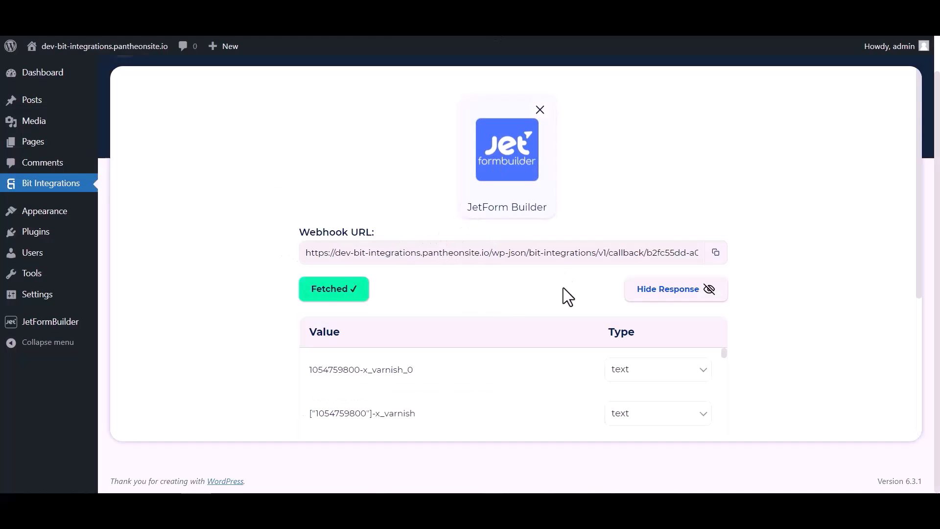
Review the fetched JetFormBuilder response values and proceed to Set Action.
scroll(down, 3)
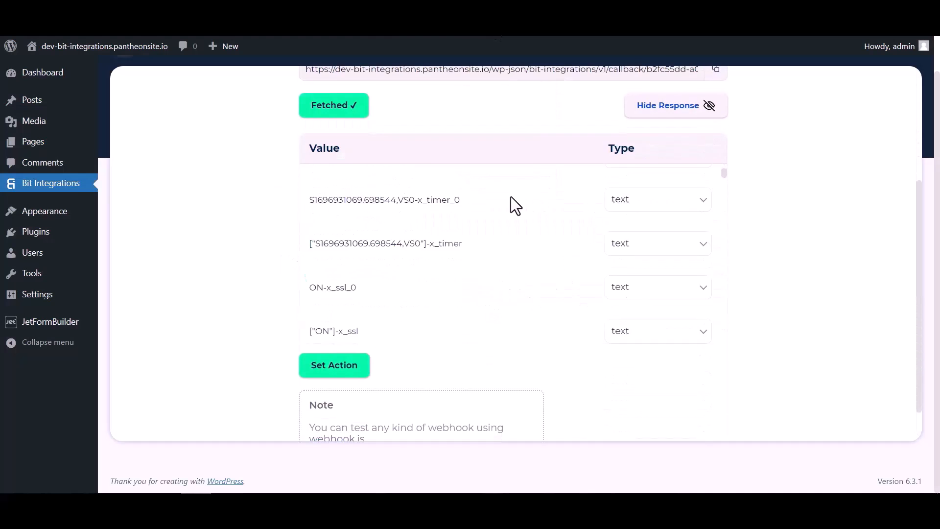
scroll(up, 3)
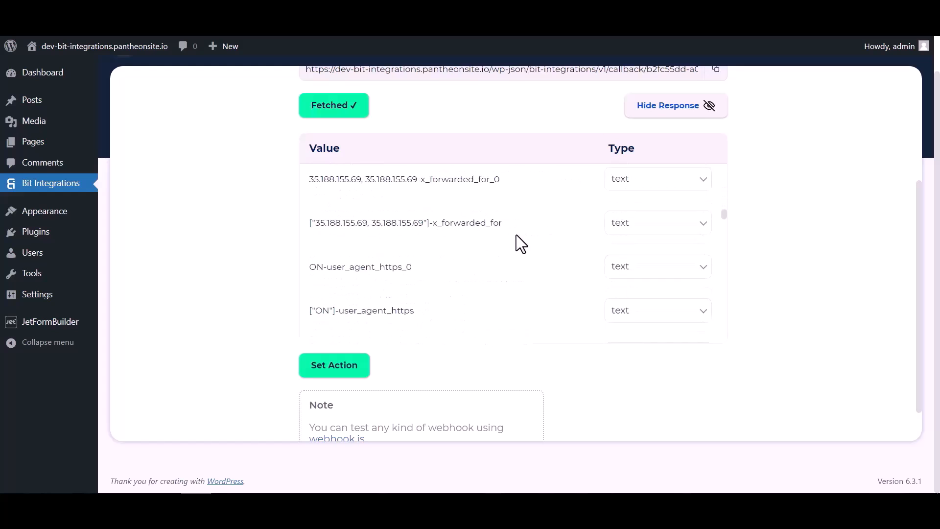
click(334, 365)
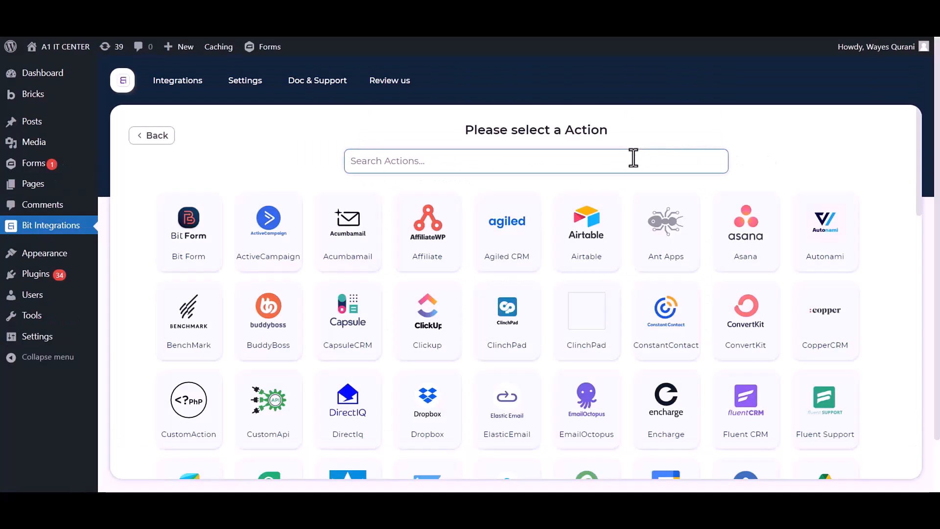
Search 'Whats', select the WhatsApp action, and highlight its Integration Name setting.
text(Whatsapp)
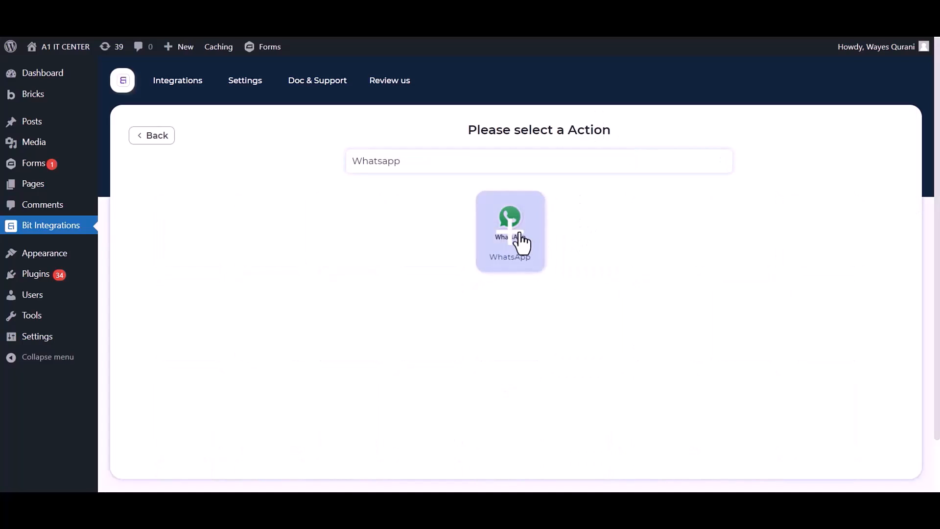
click(510, 231)
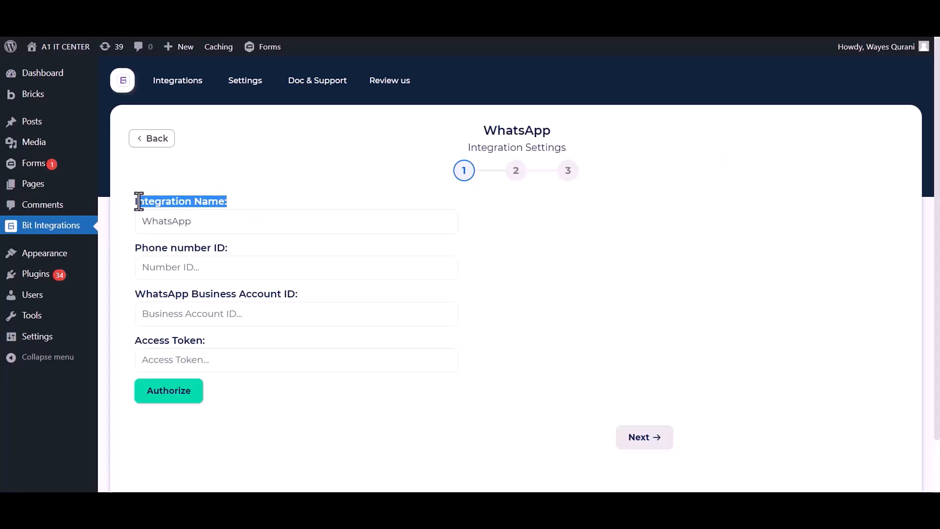
double_click(166, 222)
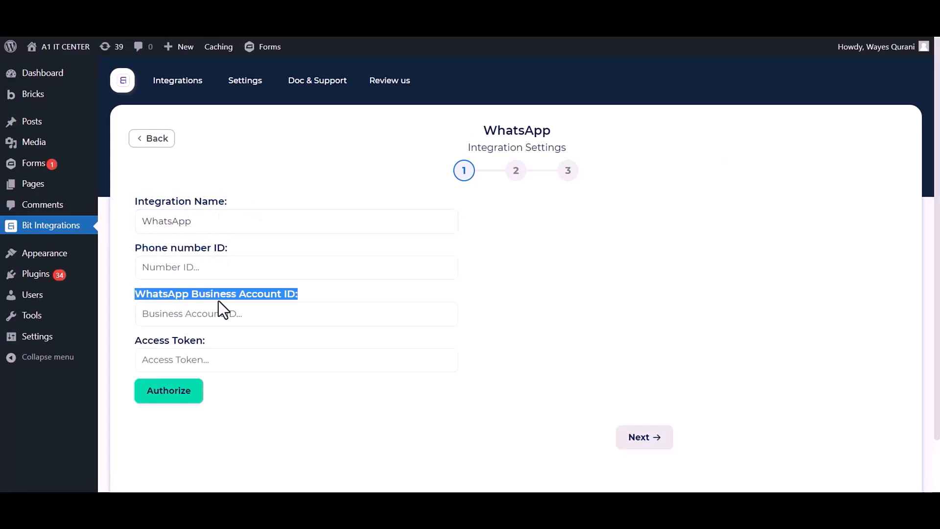
mouse_move(125, 350)
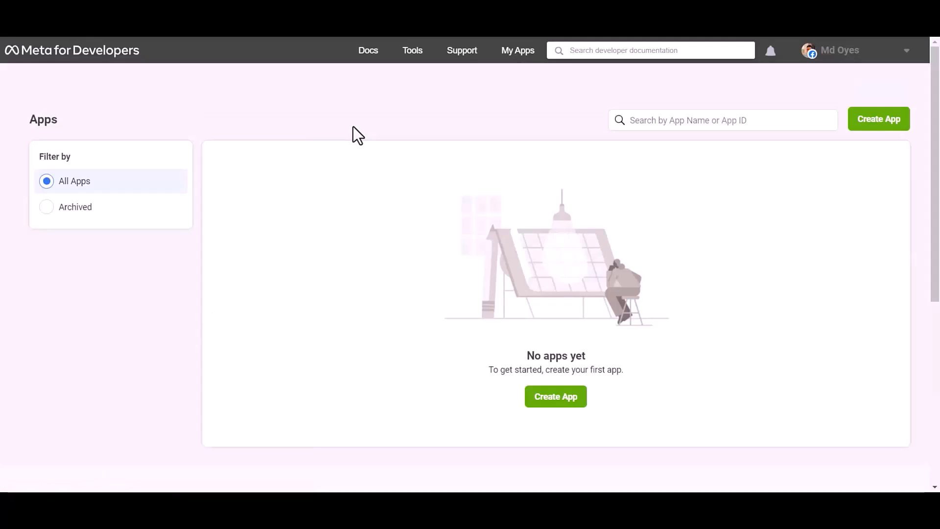
Start a new Meta app with the Other use case and choose its app type.
click(879, 119)
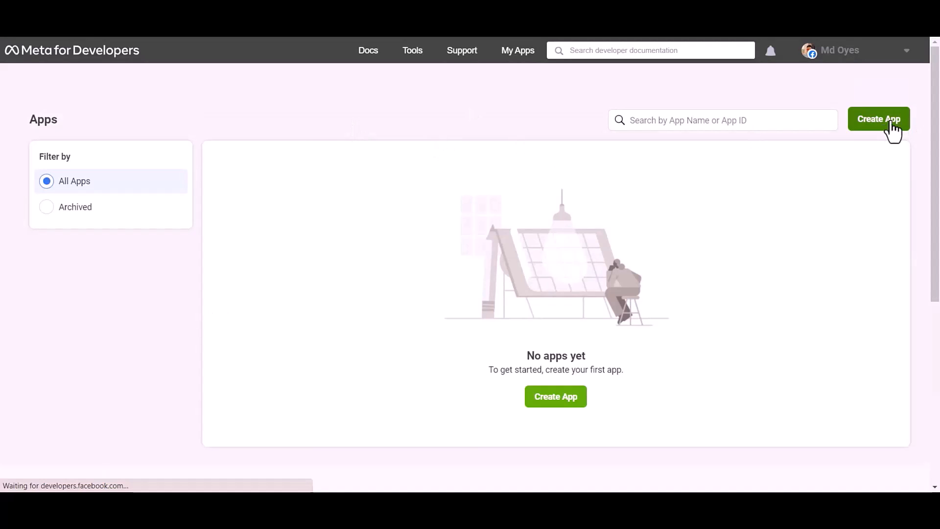
click(879, 119)
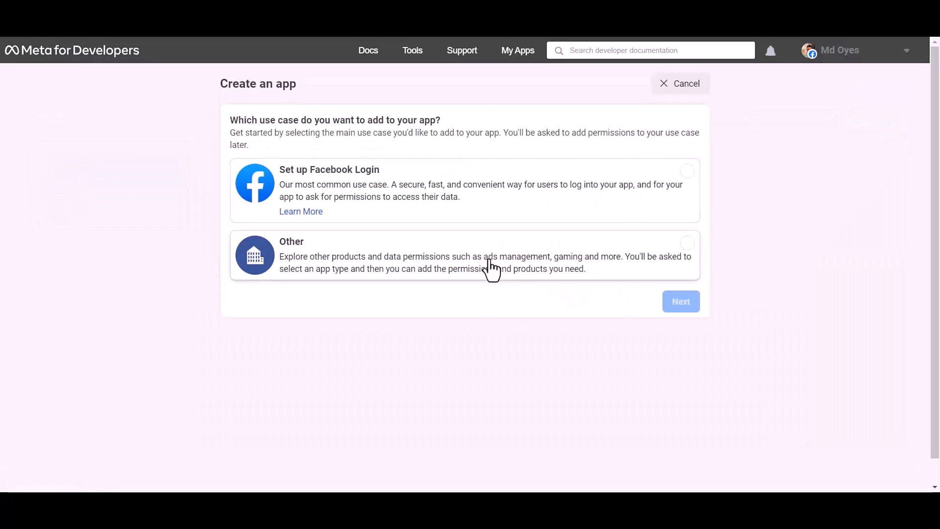
click(465, 254)
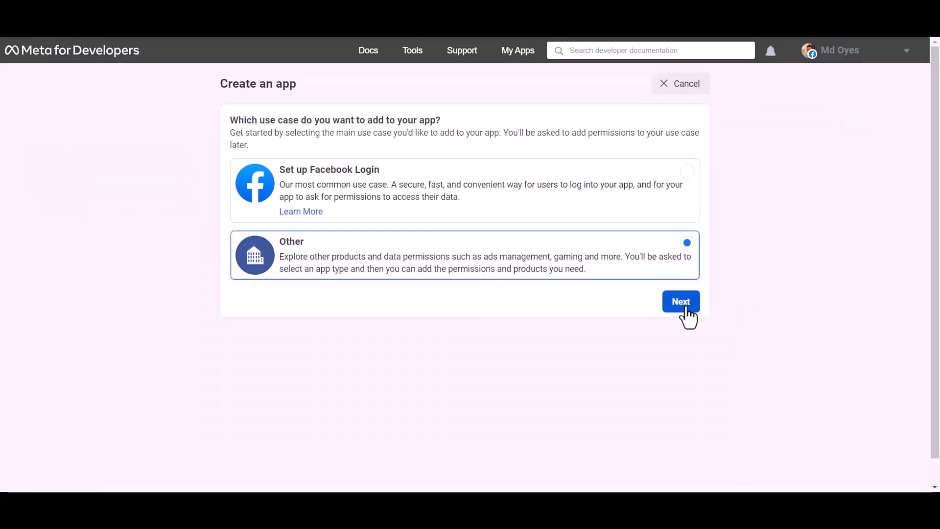
click(681, 301)
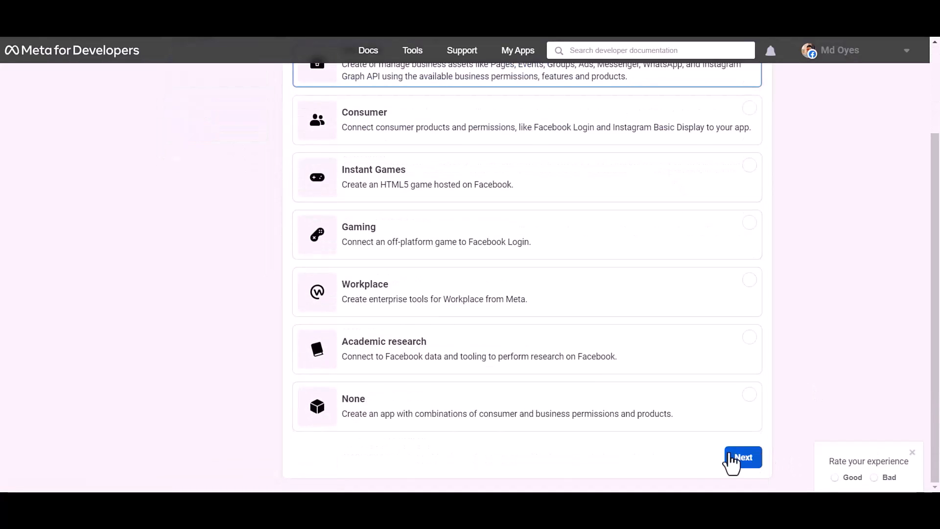
click(742, 457)
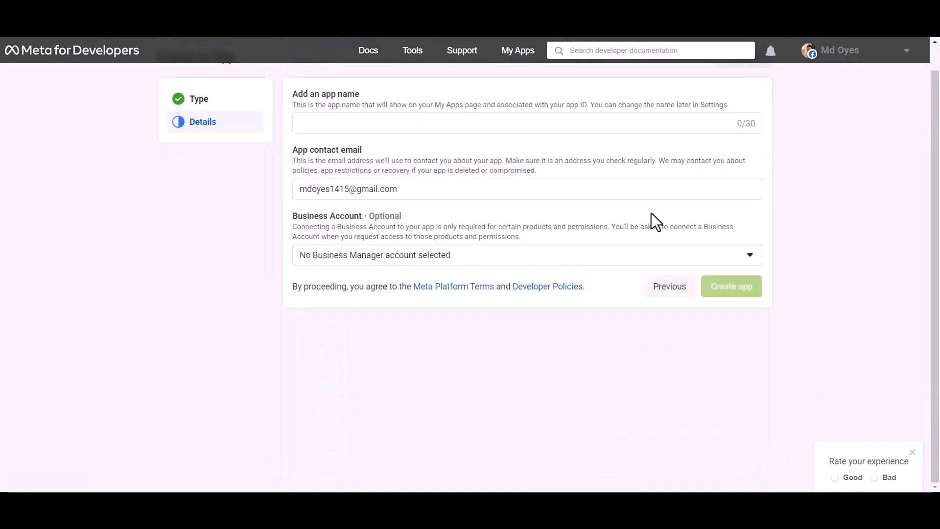
Name the app 'Bit Integrations' and create it.
text(Bit In)
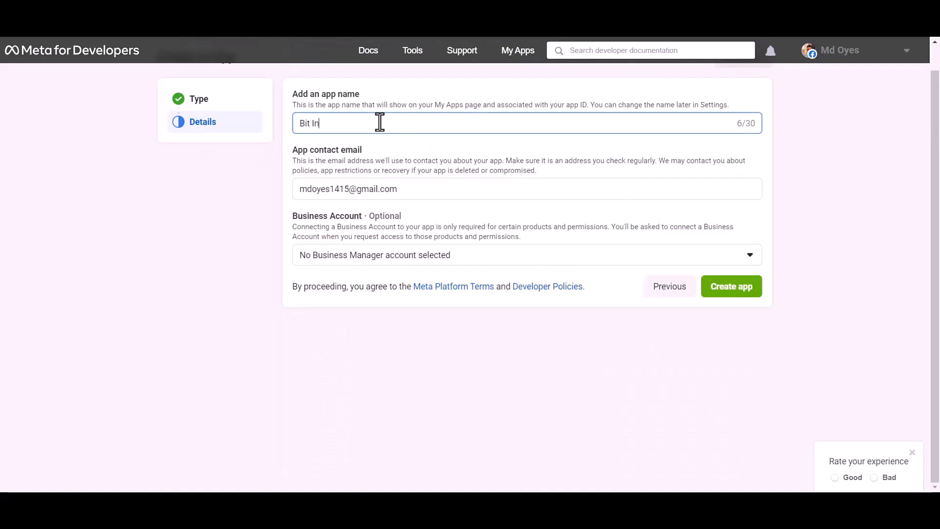
text(tegrations)
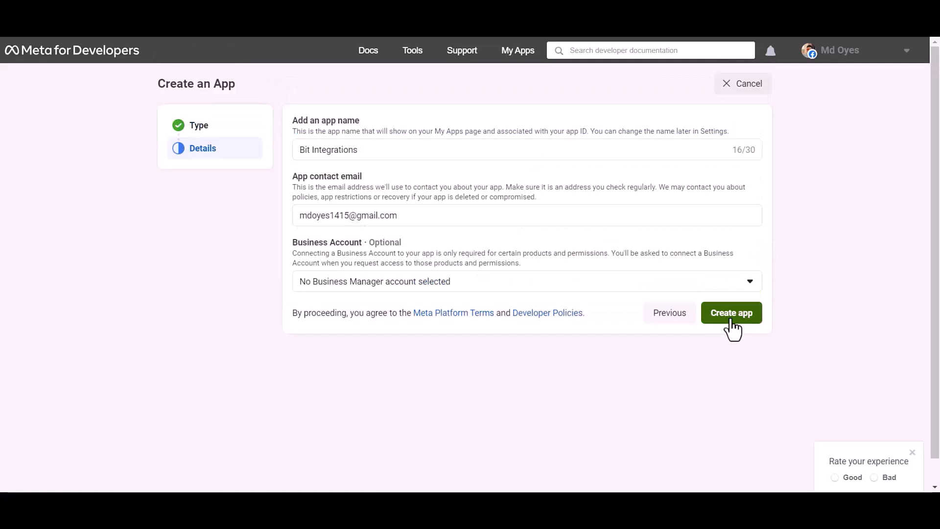
click(731, 313)
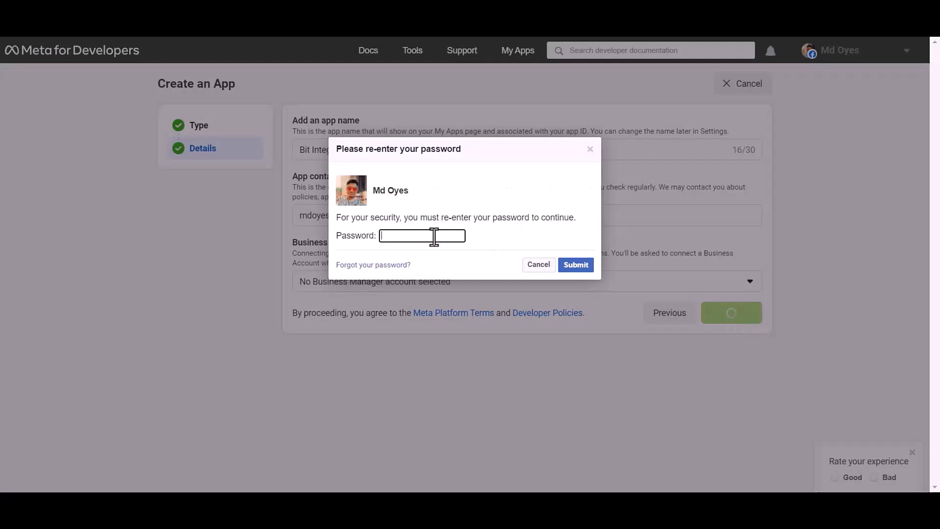
Confirm the password, set up WhatsApp under Test Business, and open Getting started.
click(574, 265)
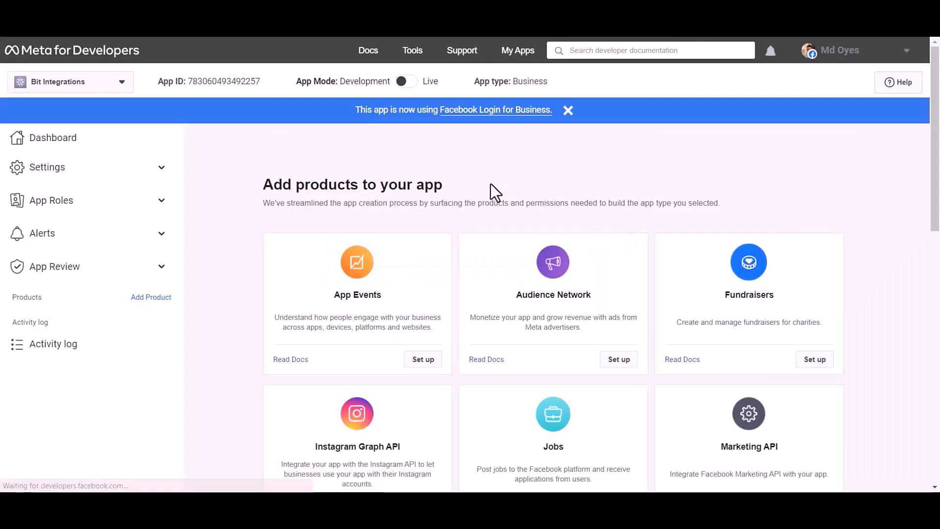
scroll(down, 3)
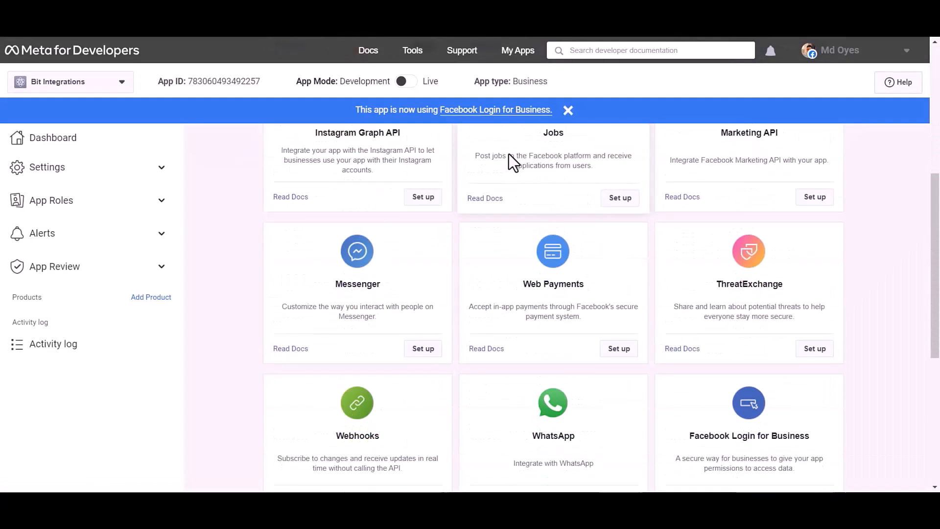
scroll(down, 3)
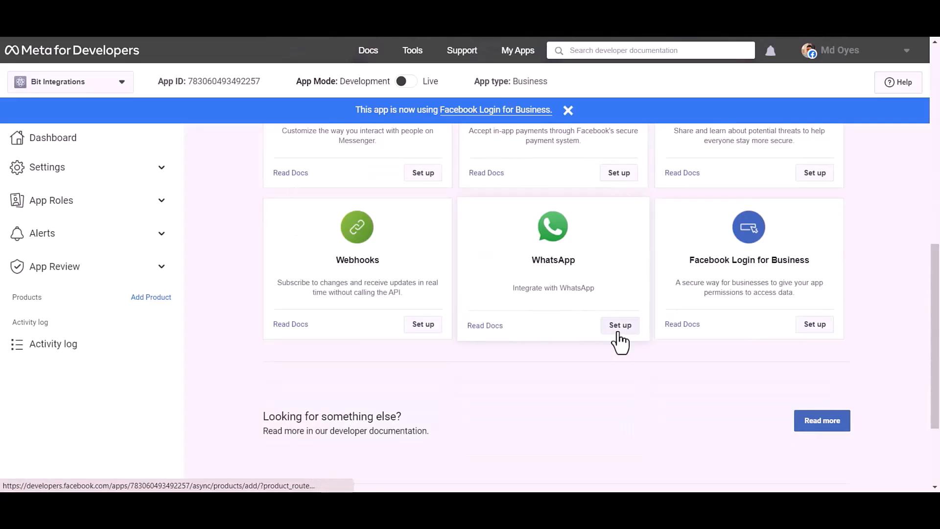
click(619, 324)
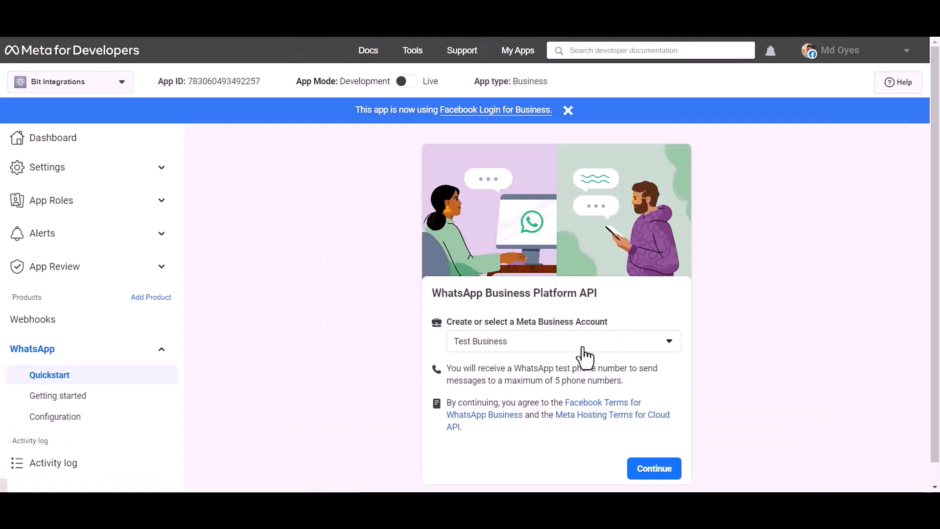
click(654, 468)
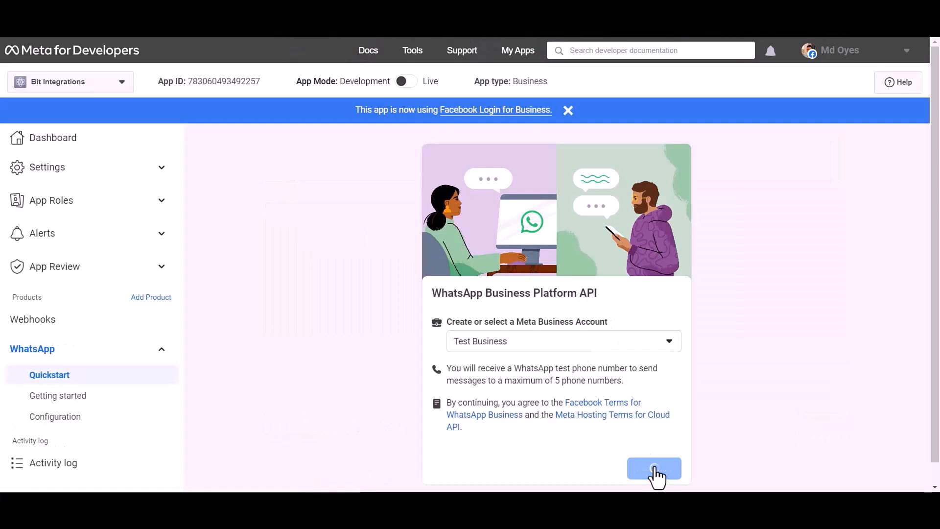
click(653, 469)
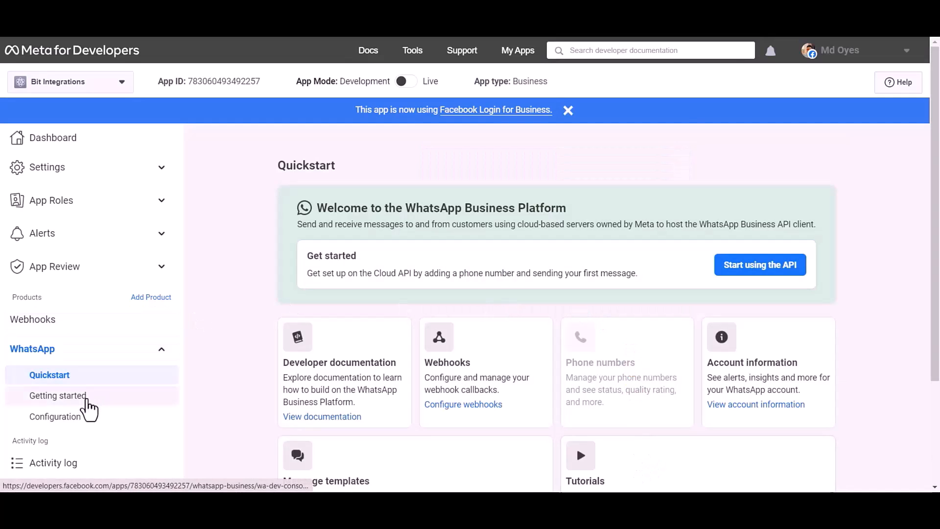
click(59, 395)
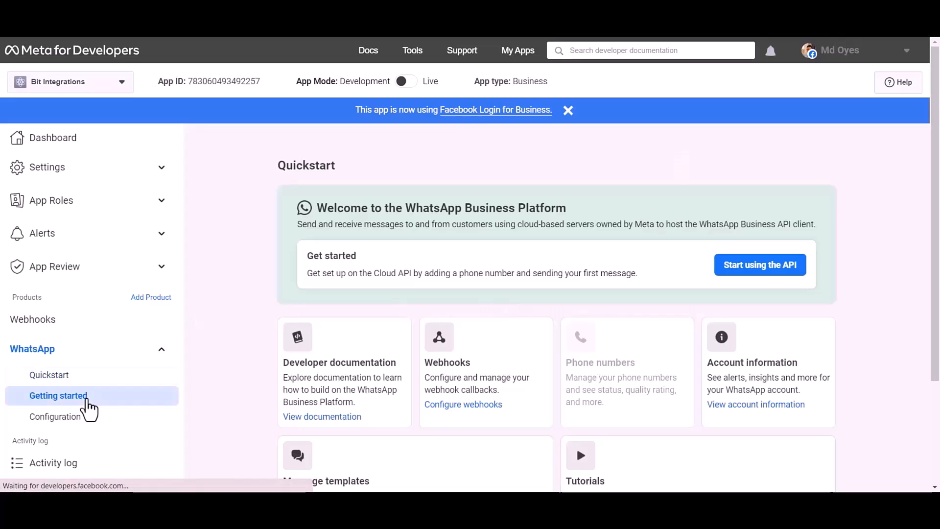
Locate and copy the phone number ID and Business Account ID, then view the temporary token.
click(59, 395)
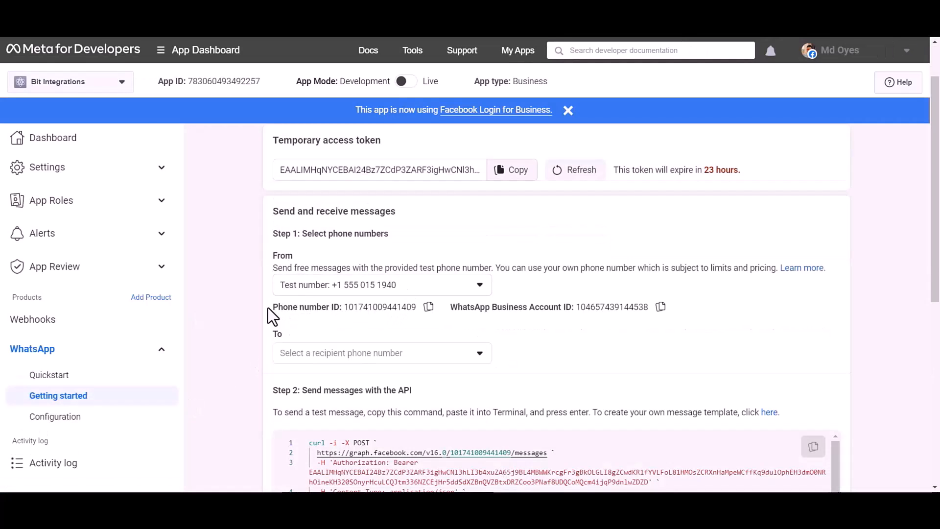
double_click(306, 307)
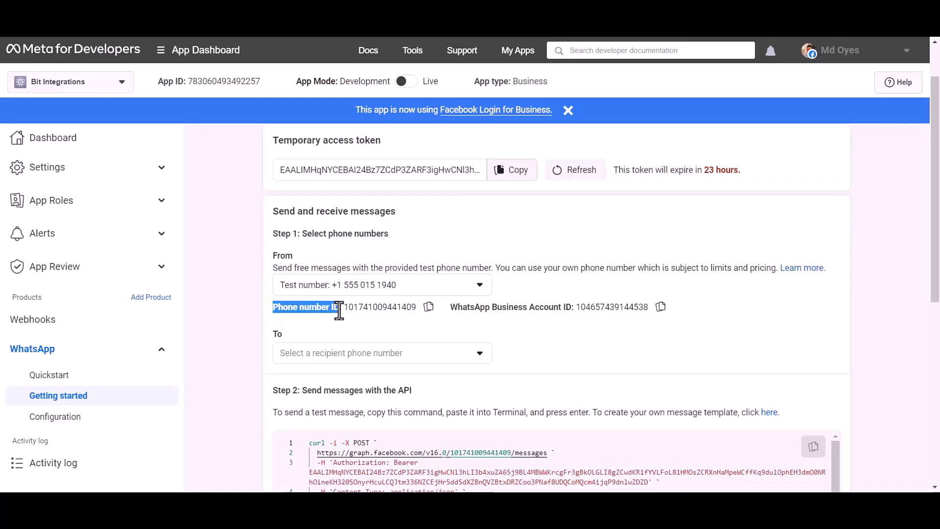
double_click(462, 307)
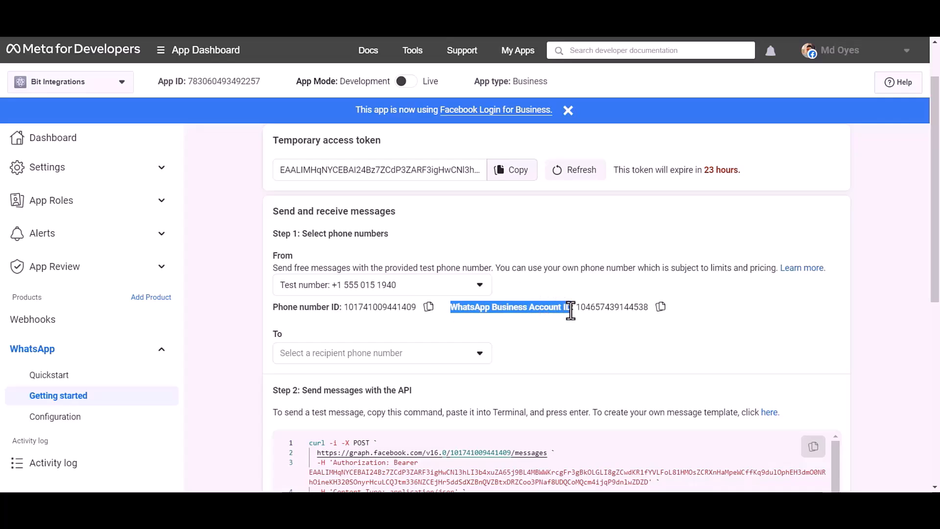
mouse_move(428, 307)
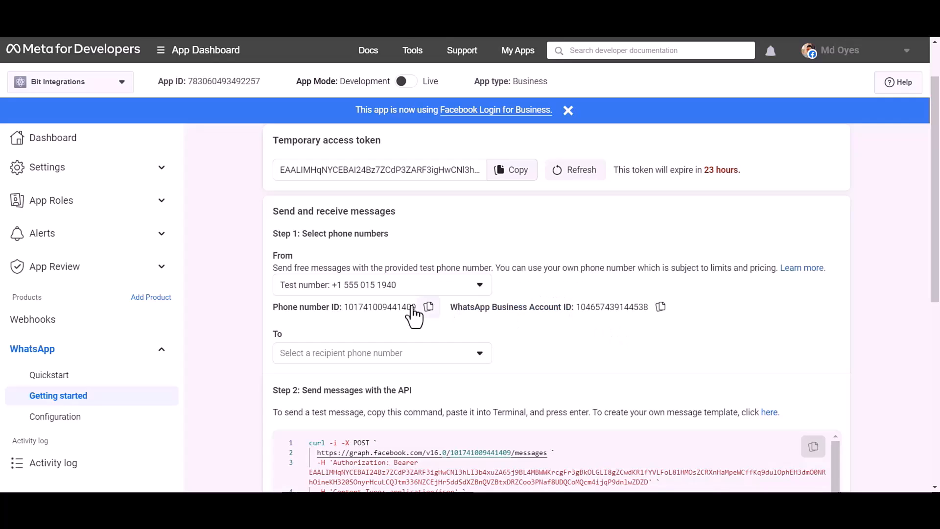
click(428, 307)
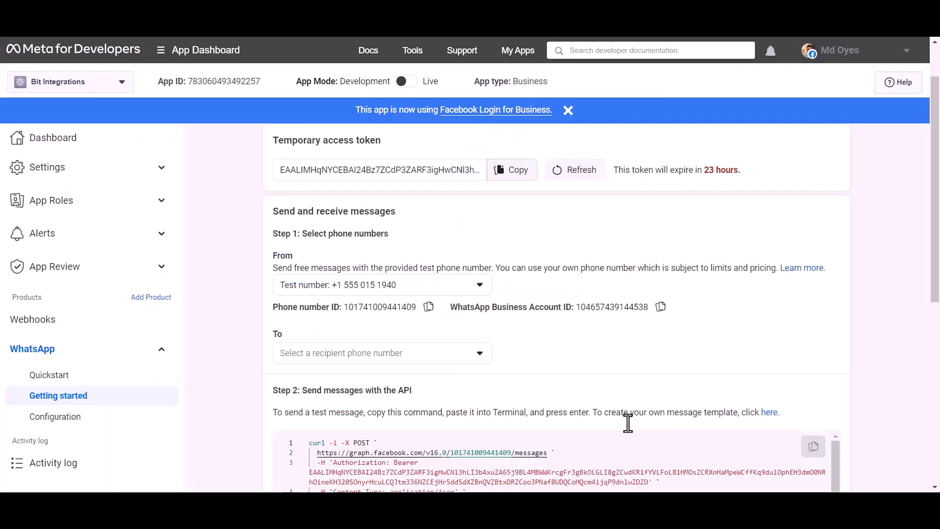
click(661, 306)
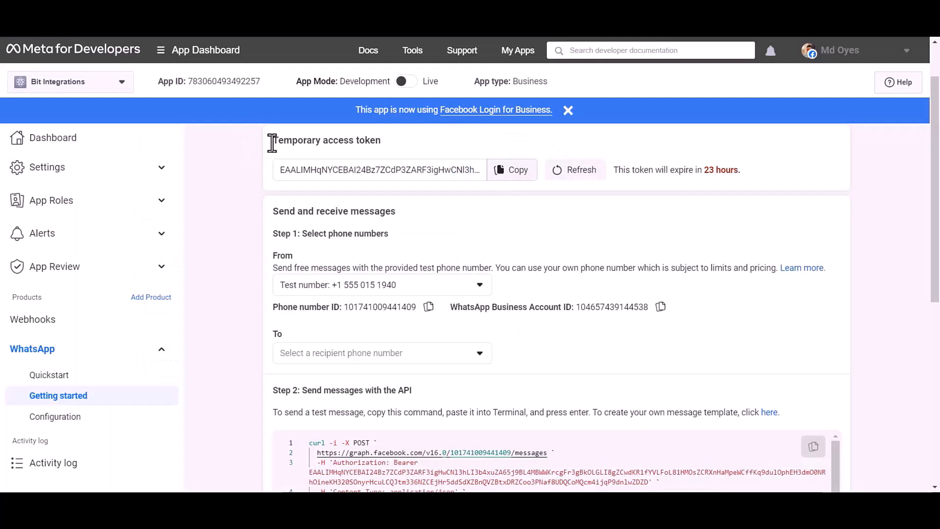
double_click(326, 140)
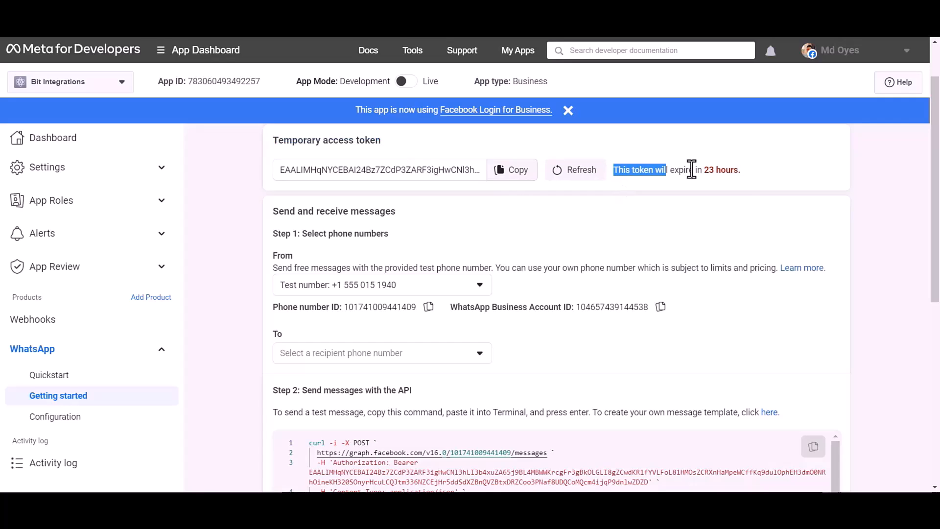
mouse_move(786, 180)
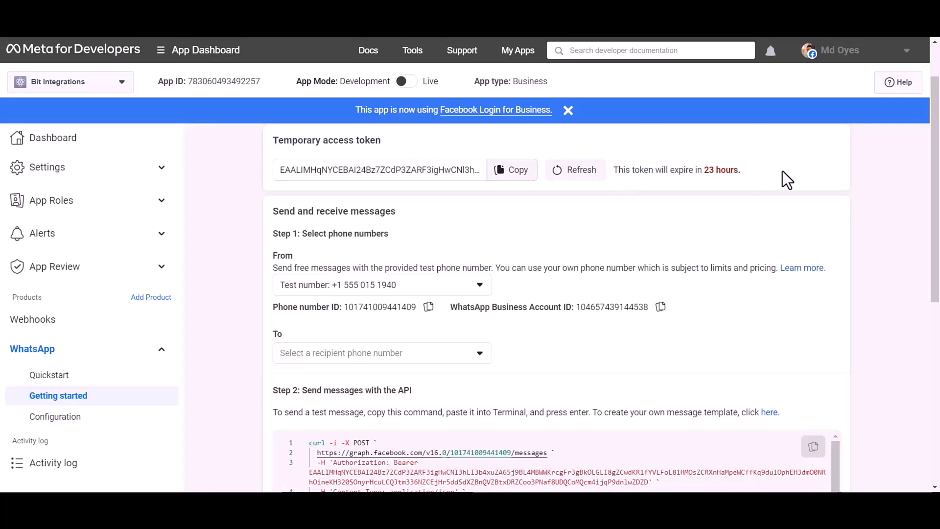
From My Apps, open Test Business settings and view its System users.
click(518, 50)
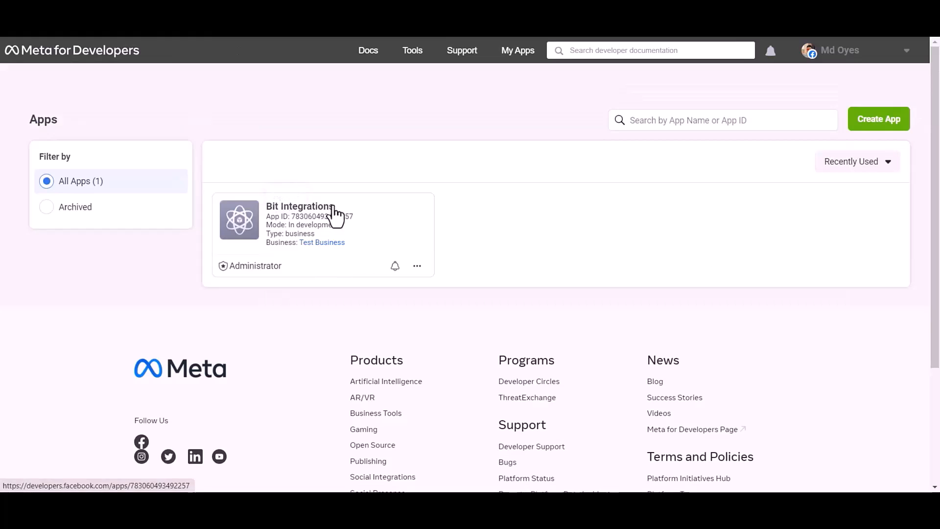
mouse_move(322, 242)
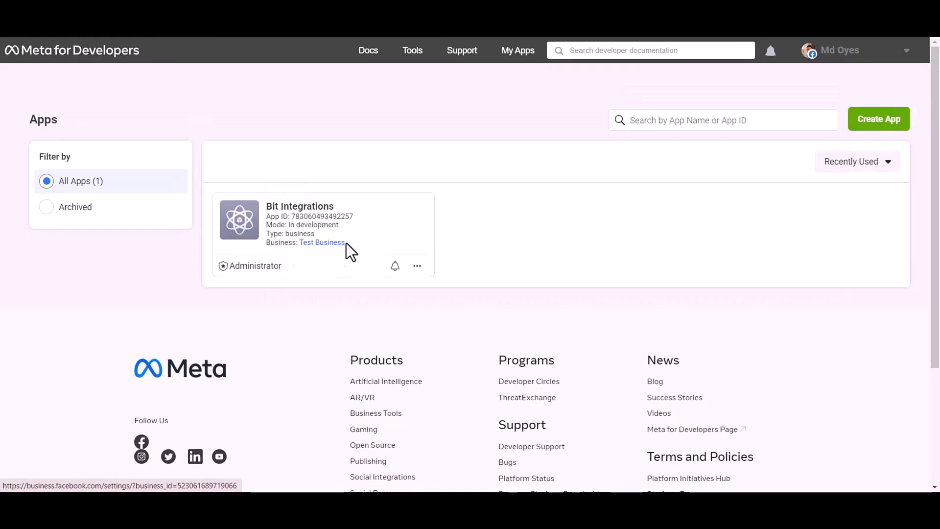
click(322, 242)
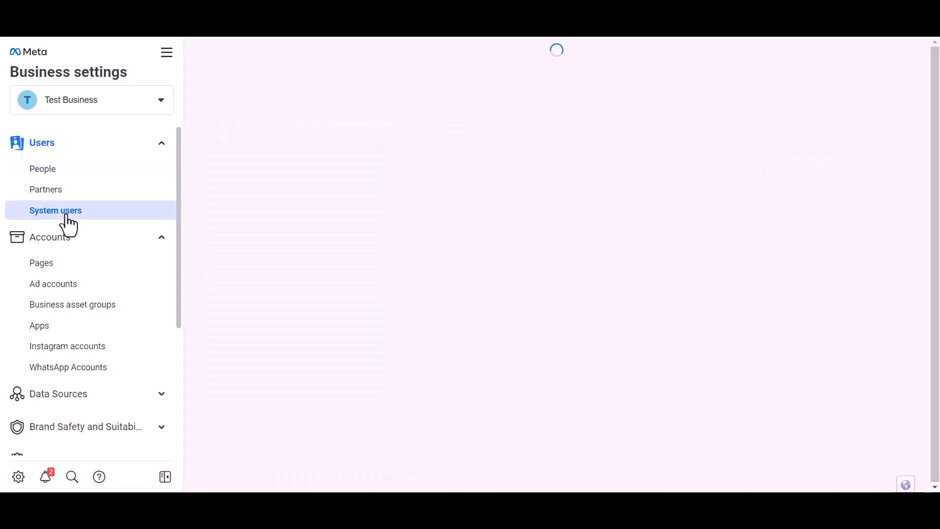
click(55, 210)
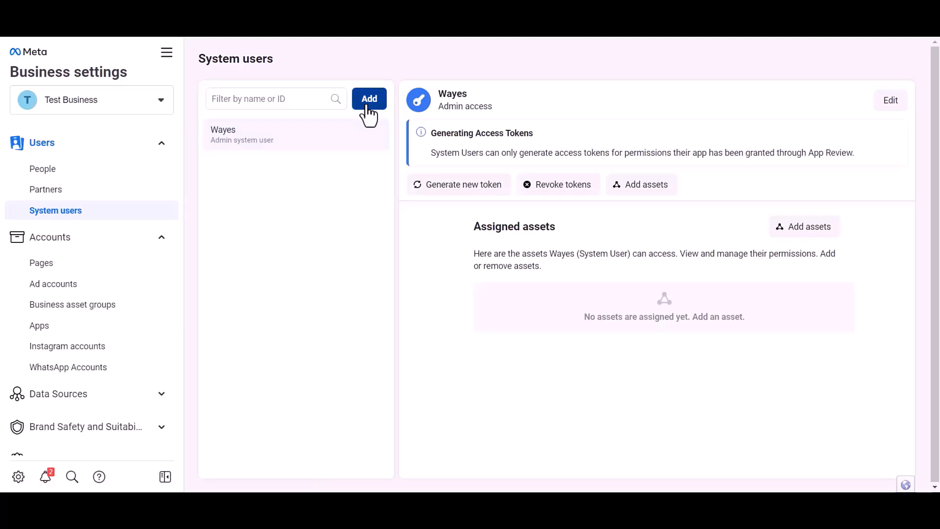
Try adding an admin system user 'Oyes', then view the Wayes admin user's details.
click(368, 98)
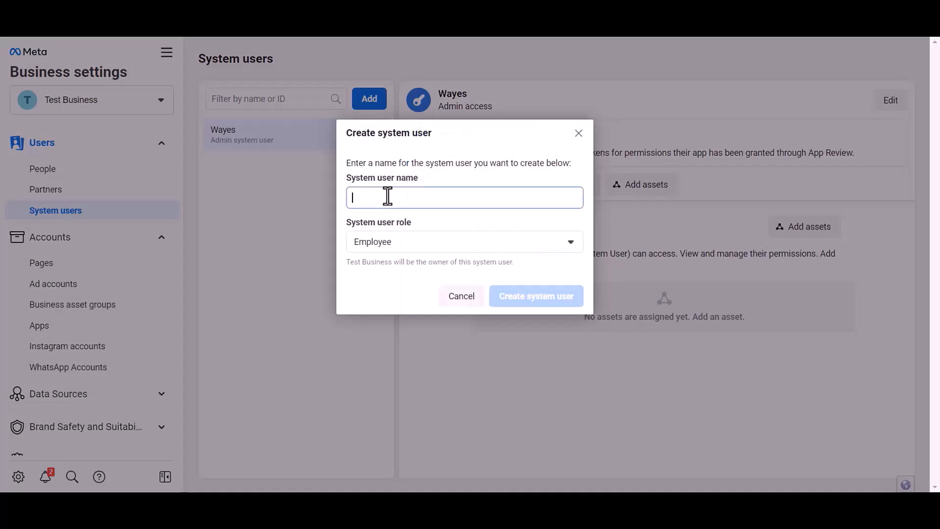
text(Oy)
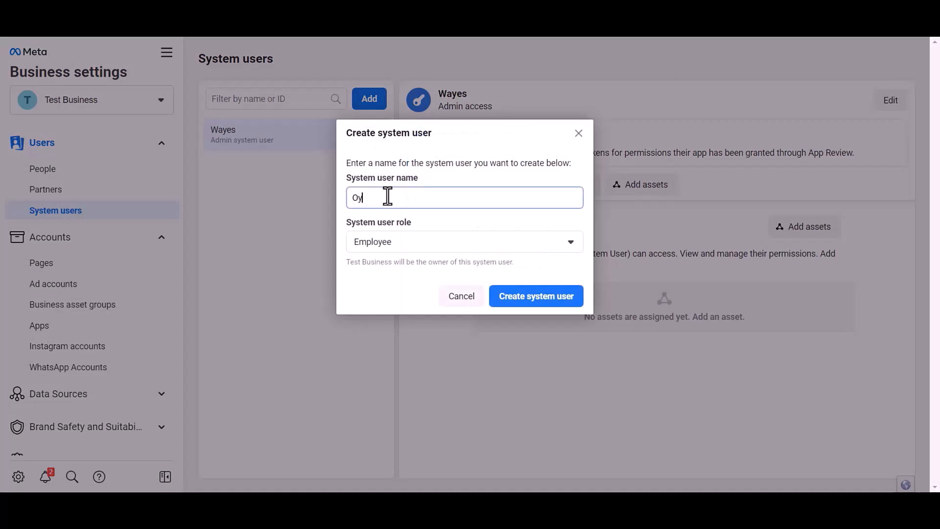
text(es)
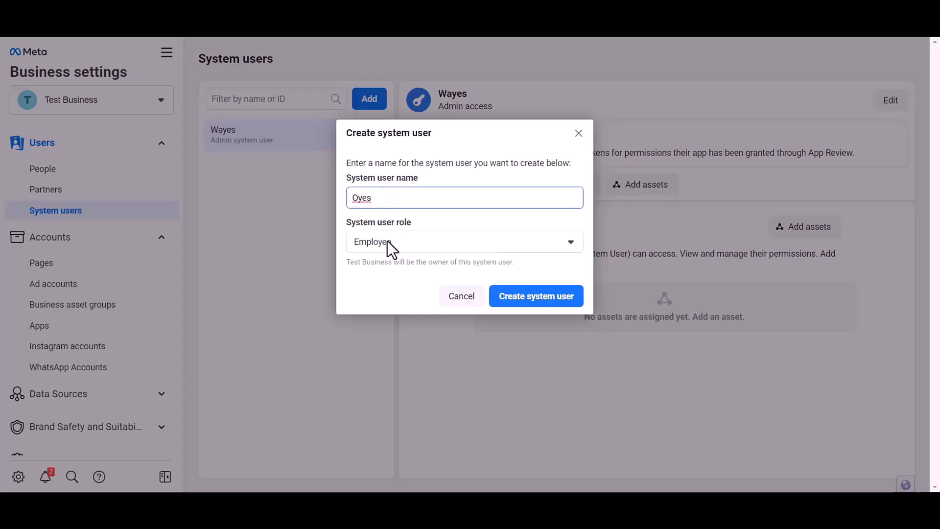
click(463, 241)
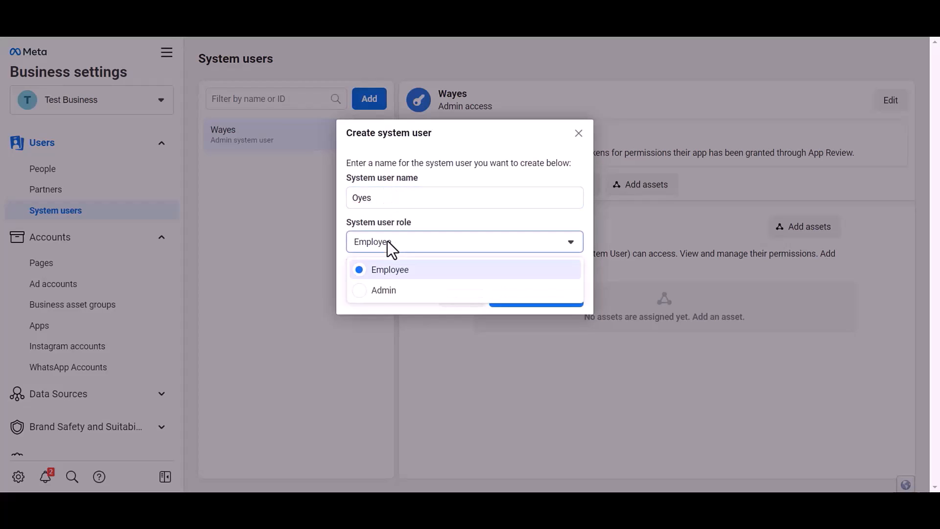
click(383, 291)
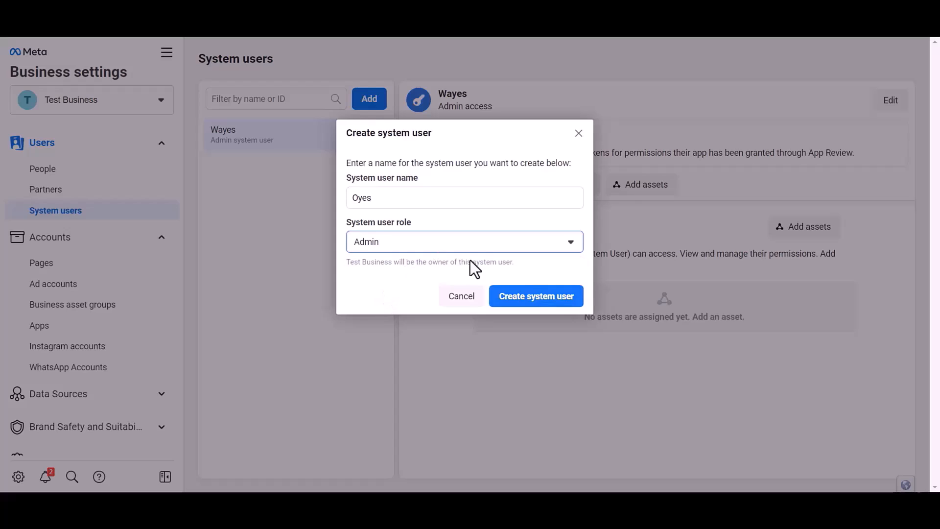
mouse_move(535, 296)
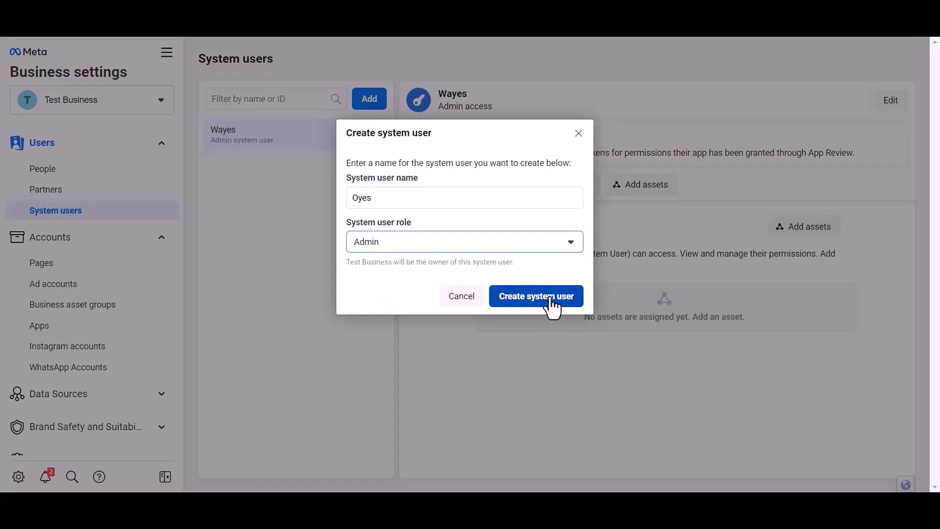
click(535, 296)
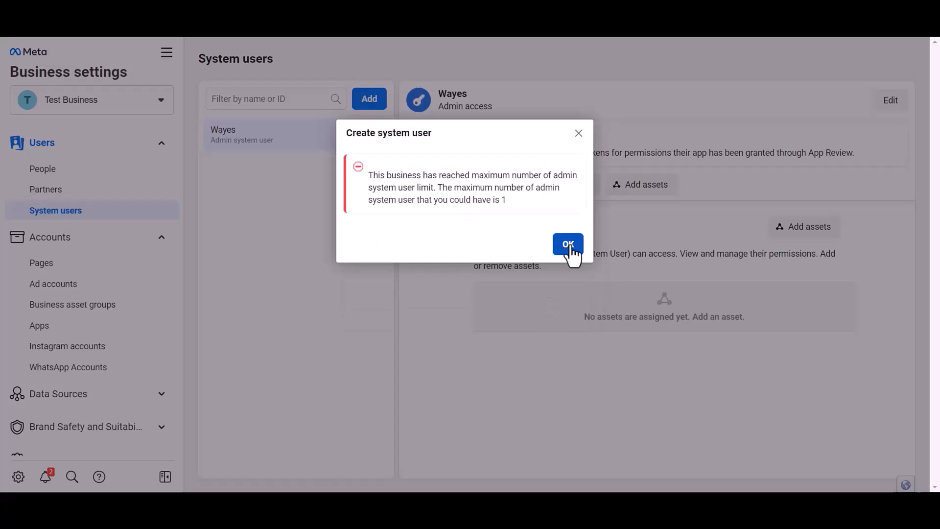
click(567, 245)
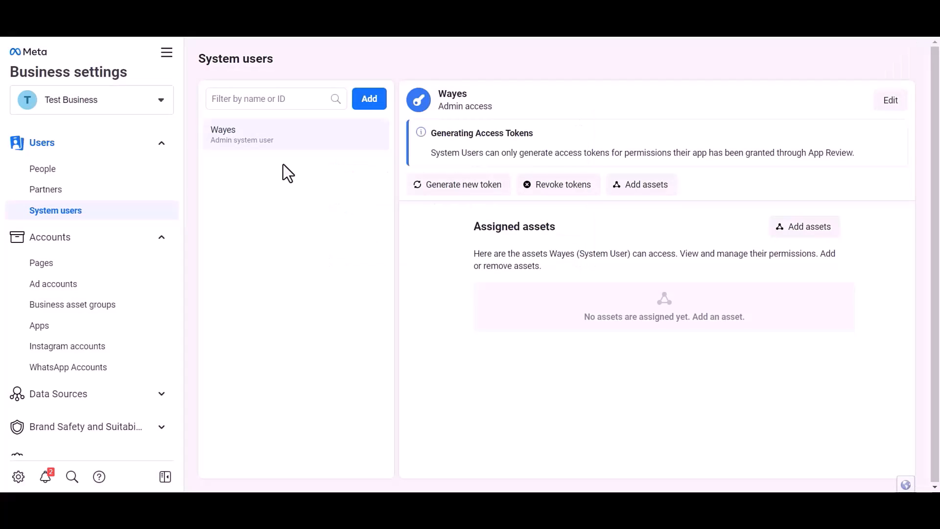
mouse_move(804, 226)
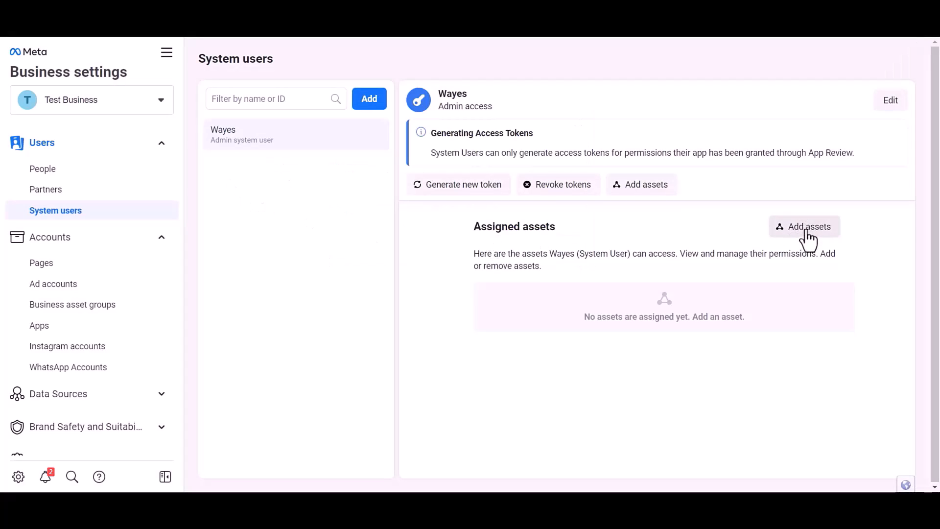
Assign the Bit Integrations app to system user Wayes with full Manage app control.
click(804, 226)
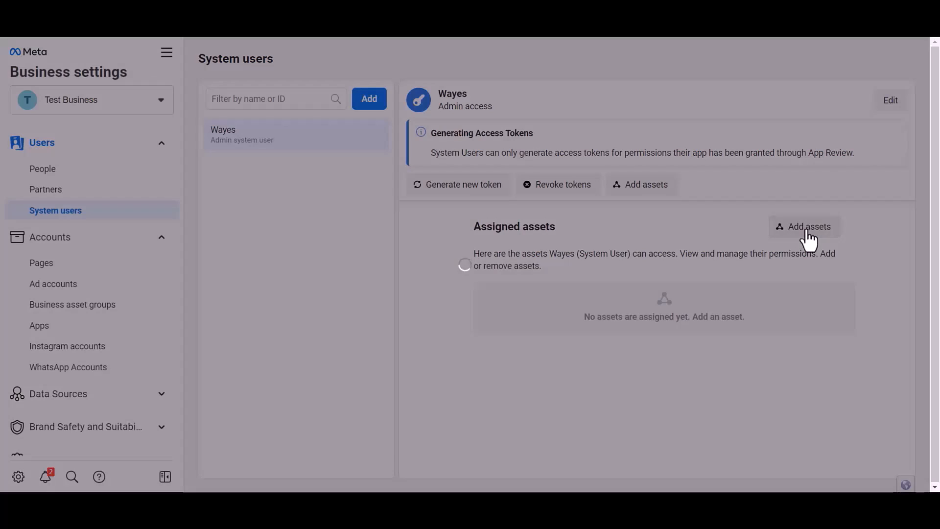
click(803, 226)
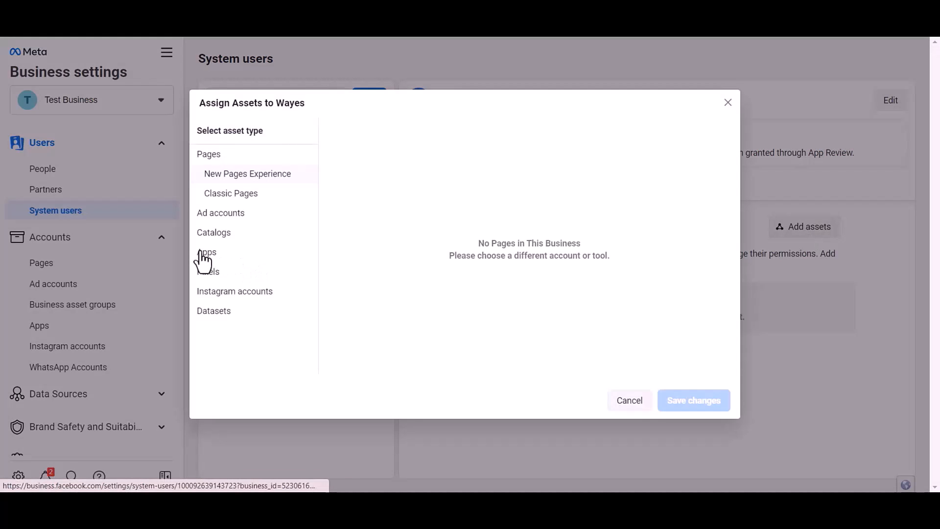
click(207, 252)
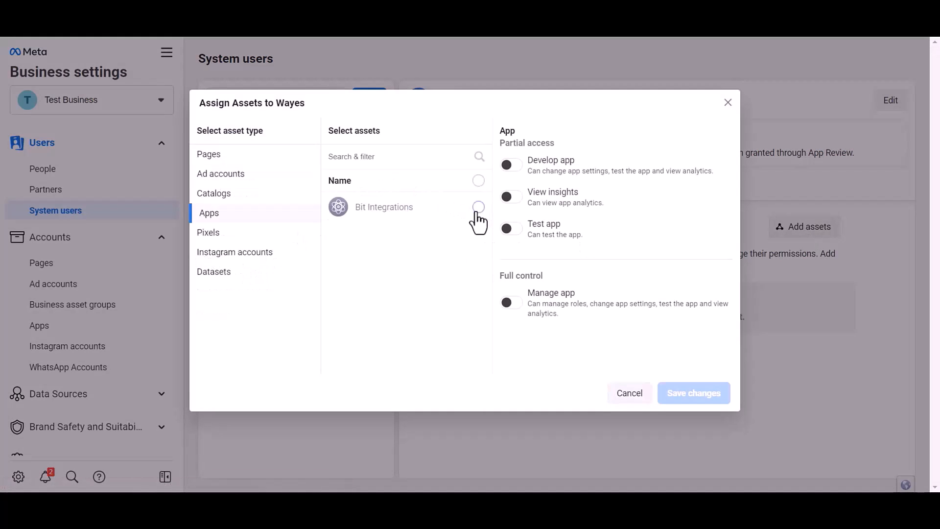
click(478, 207)
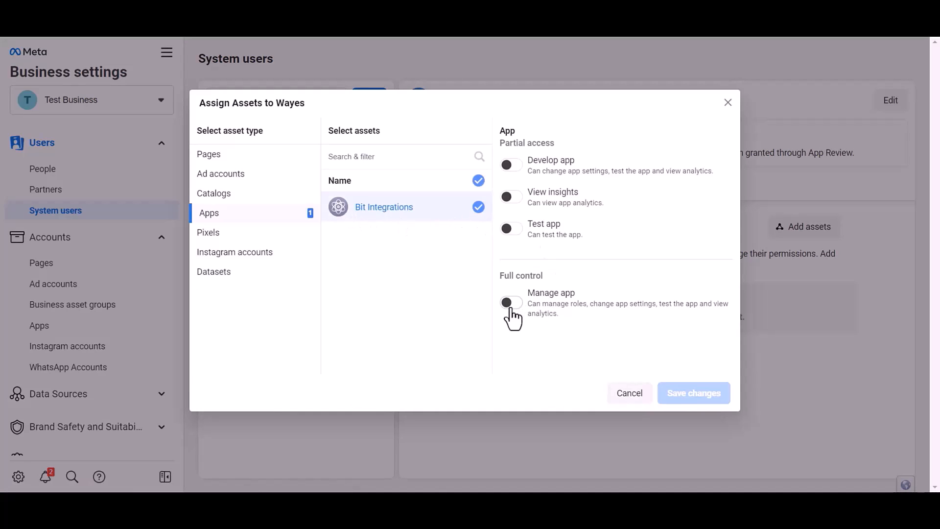
click(510, 302)
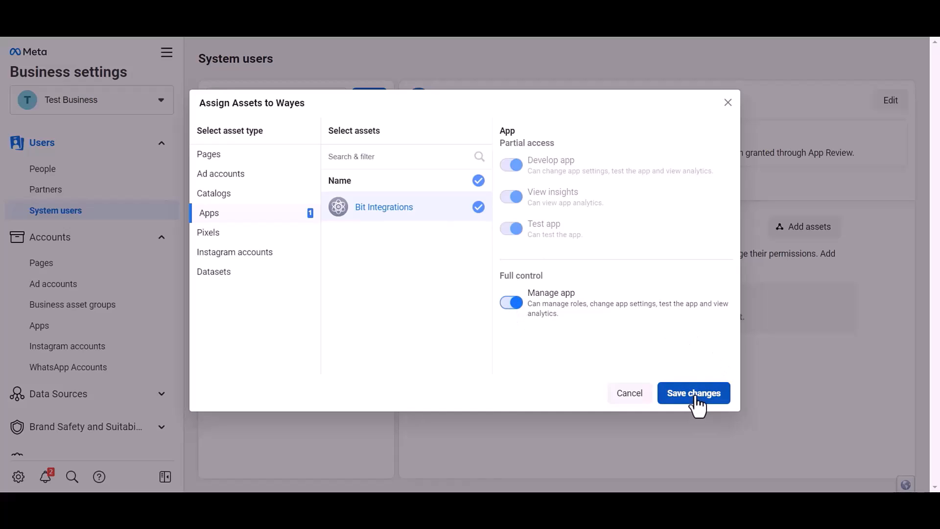
click(693, 392)
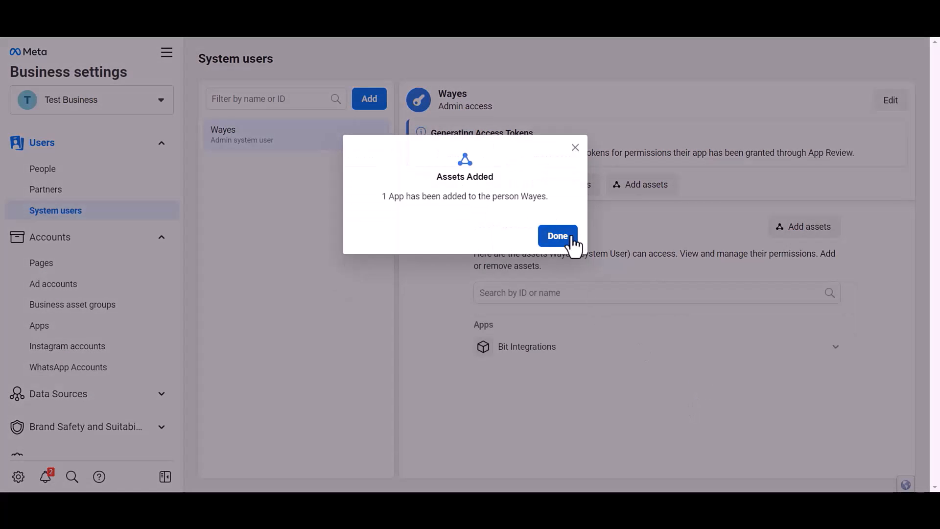
click(557, 235)
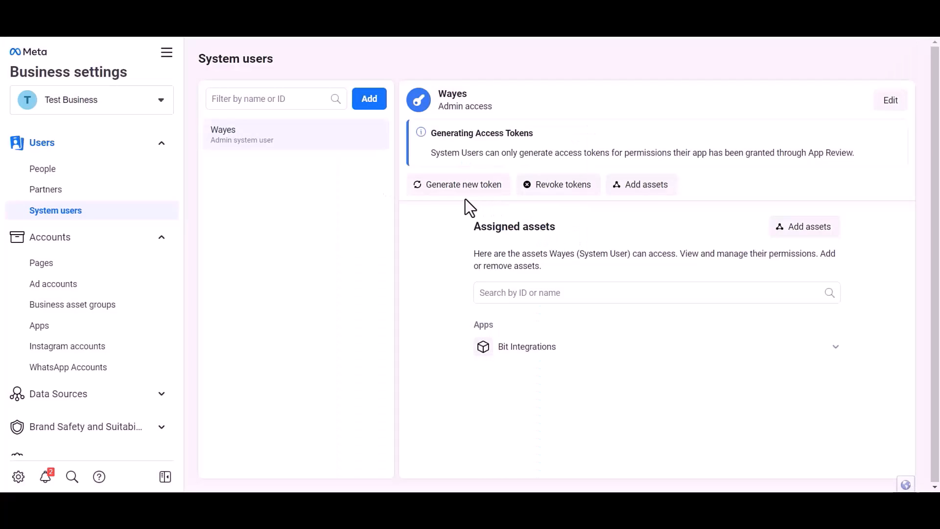
mouse_move(457, 184)
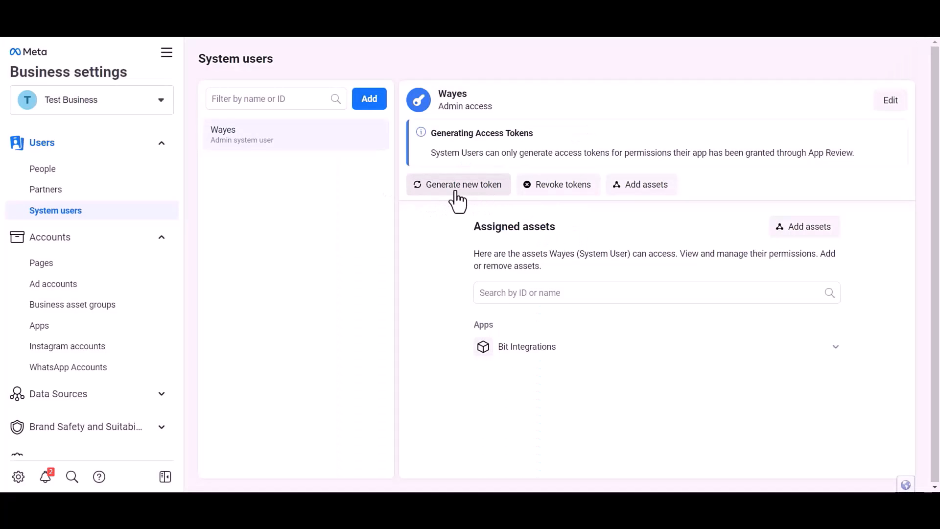
Generate a Bit Integrations token with whatsapp_business_messaging and whatsapp_business_management permissions.
click(463, 184)
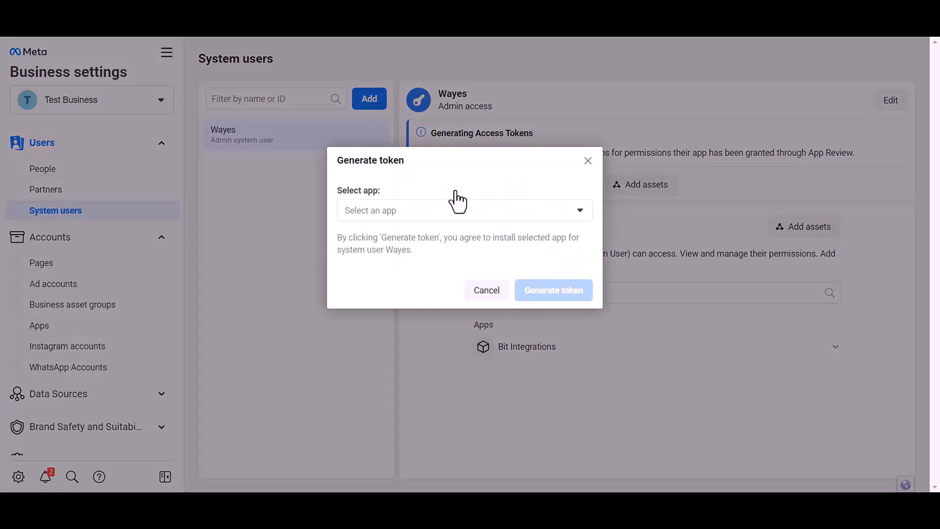
click(464, 210)
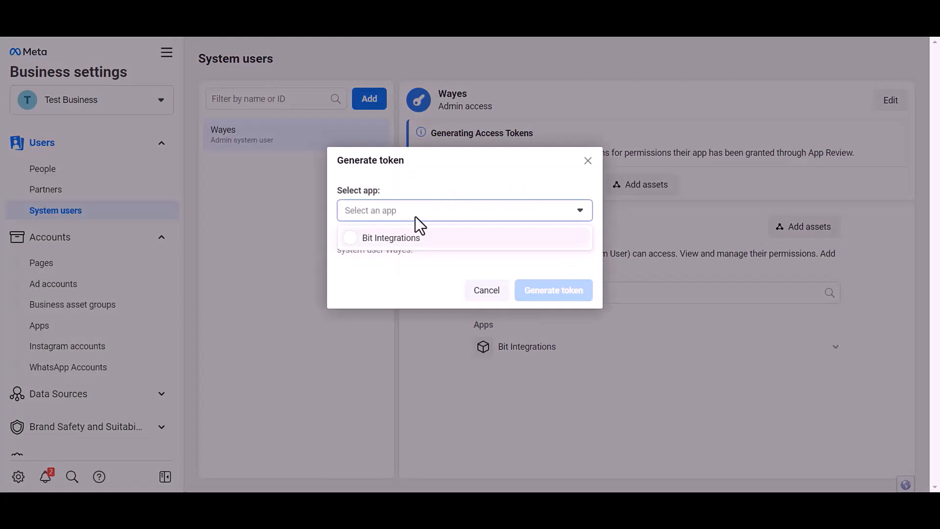
click(391, 238)
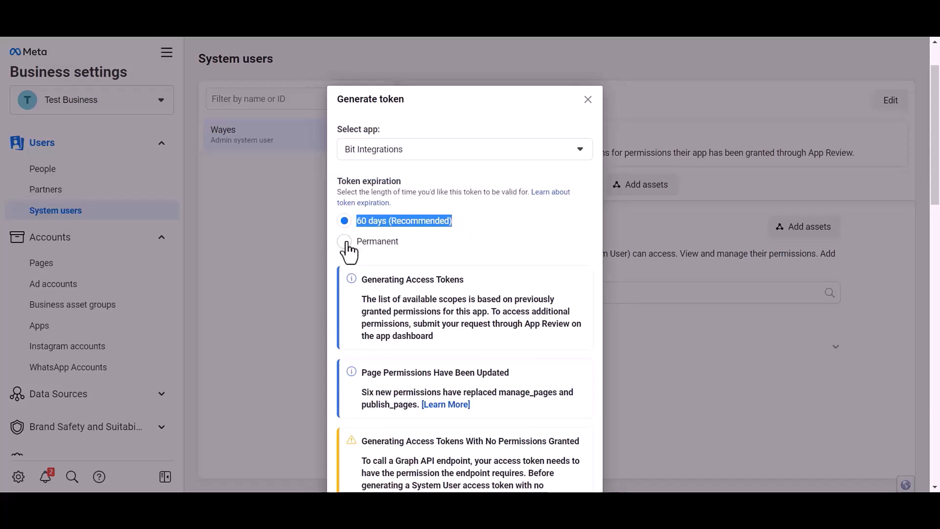
scroll(down, 3)
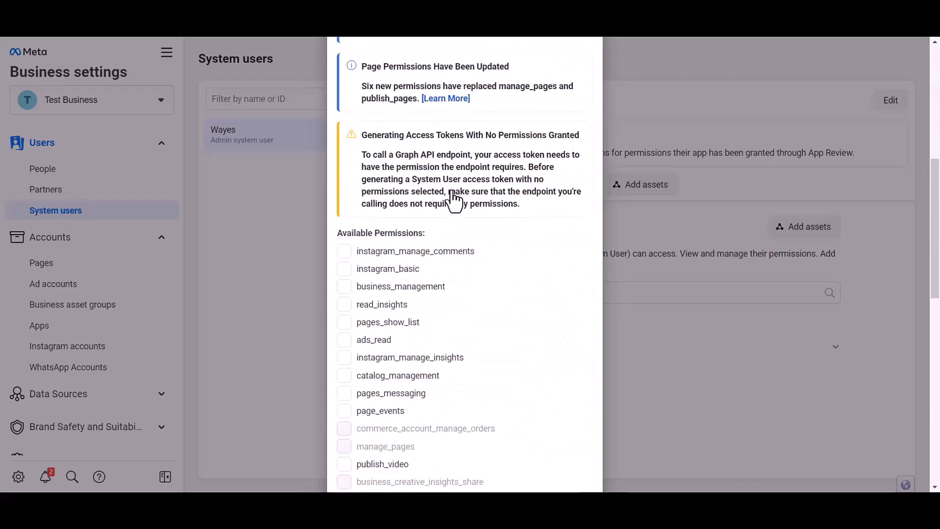
scroll(down, 3)
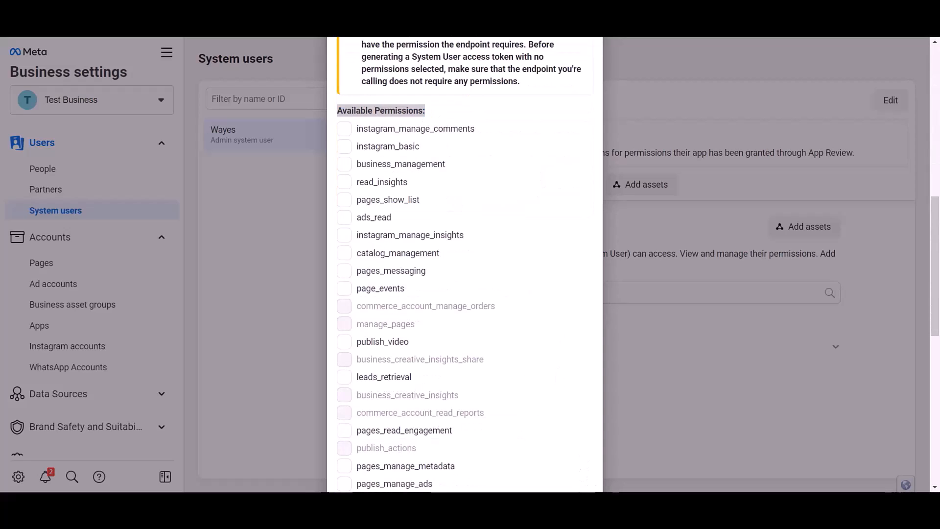
mouse_move(439, 117)
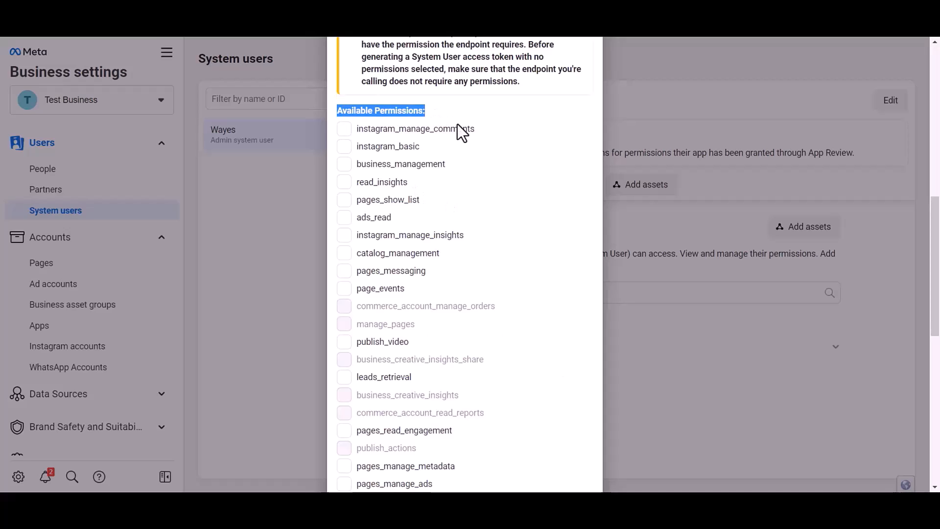
scroll(down, 3)
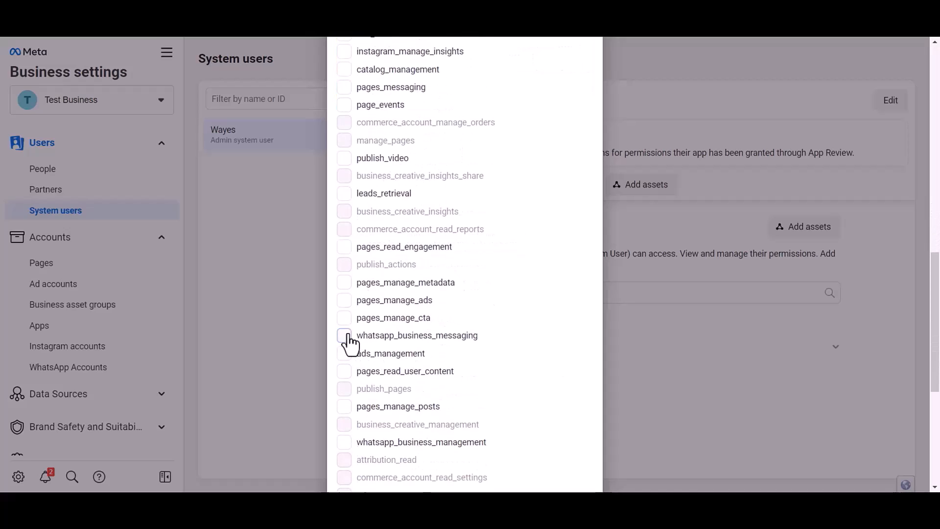
click(344, 335)
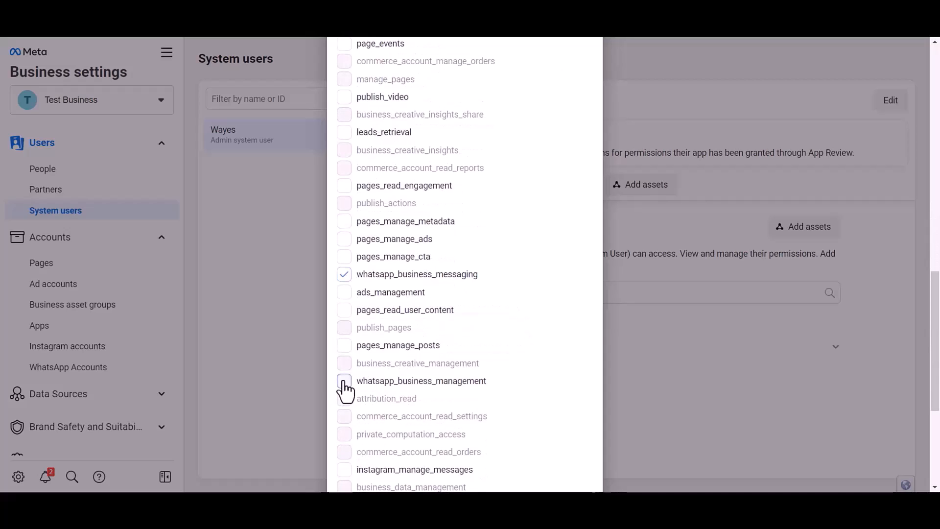
click(344, 381)
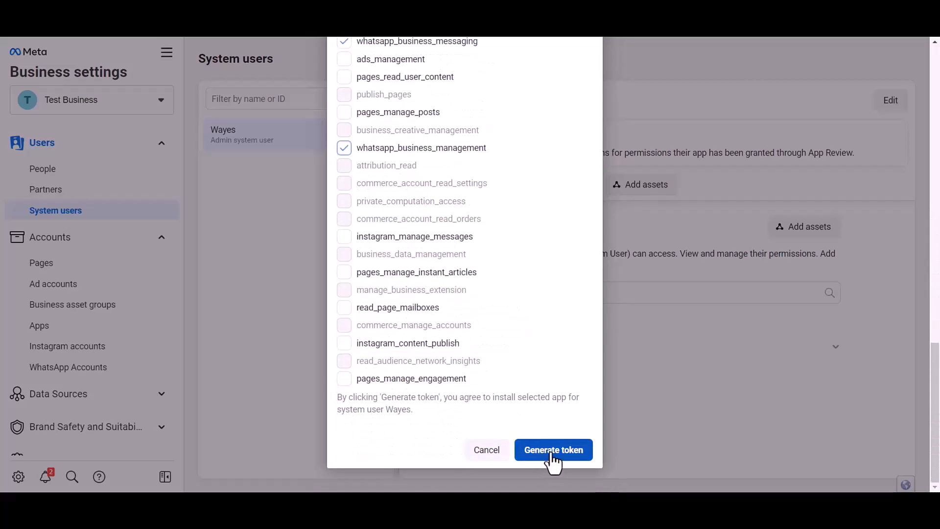
click(553, 450)
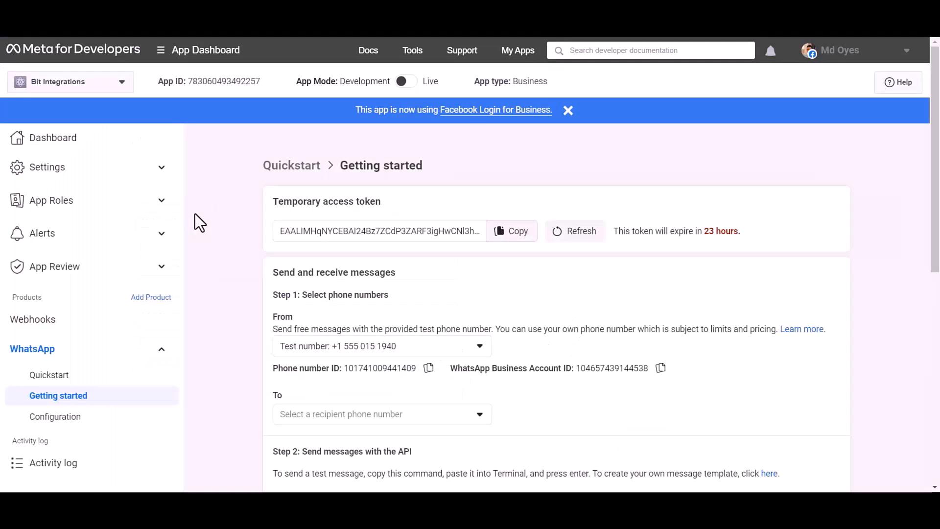
Add a phone number with profile display name 'Bit Apps' and Automotive category.
scroll(down, 3)
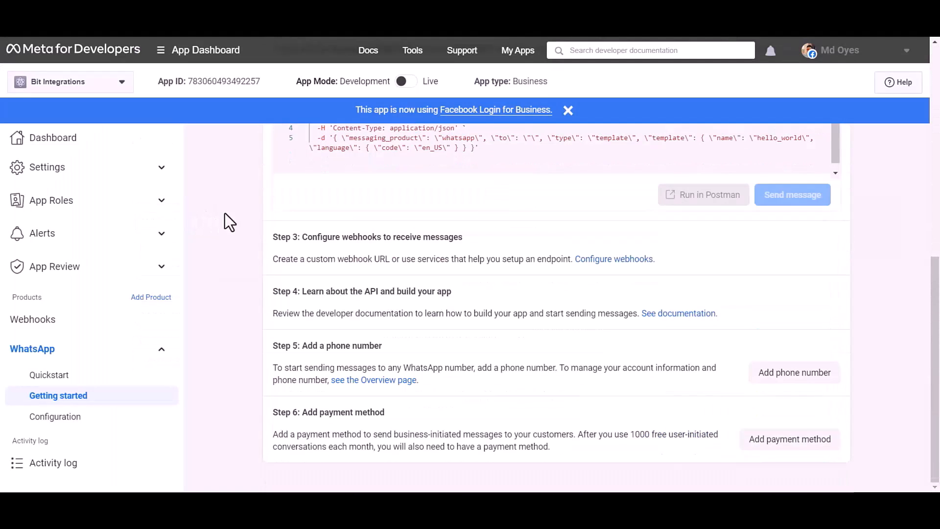
mouse_move(793, 372)
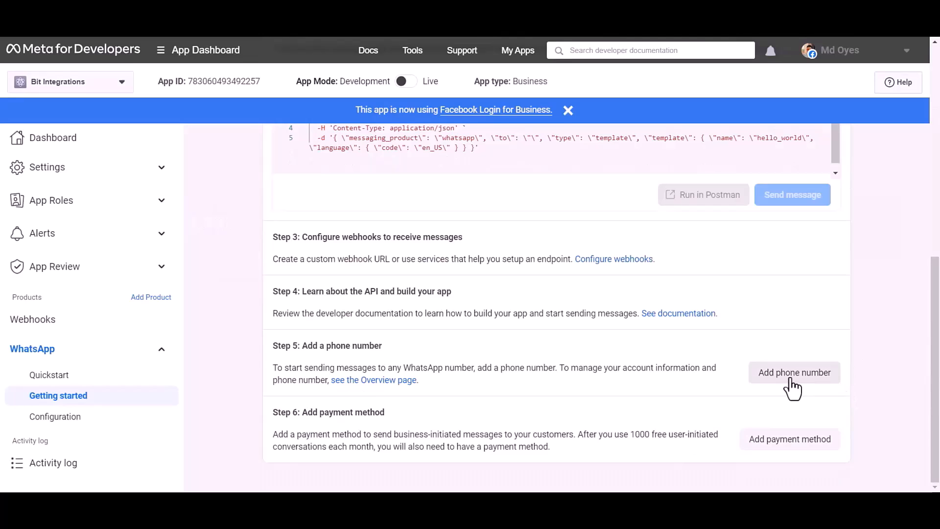
click(794, 372)
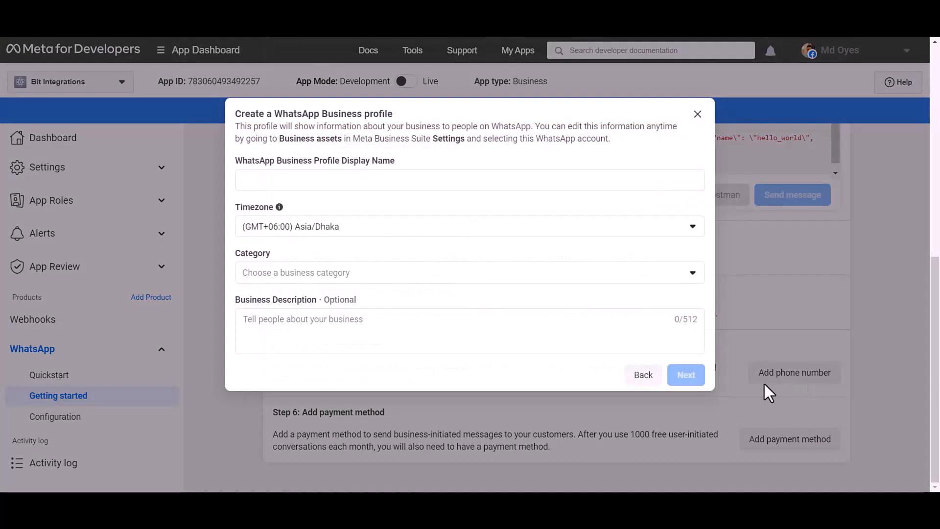
click(425, 179)
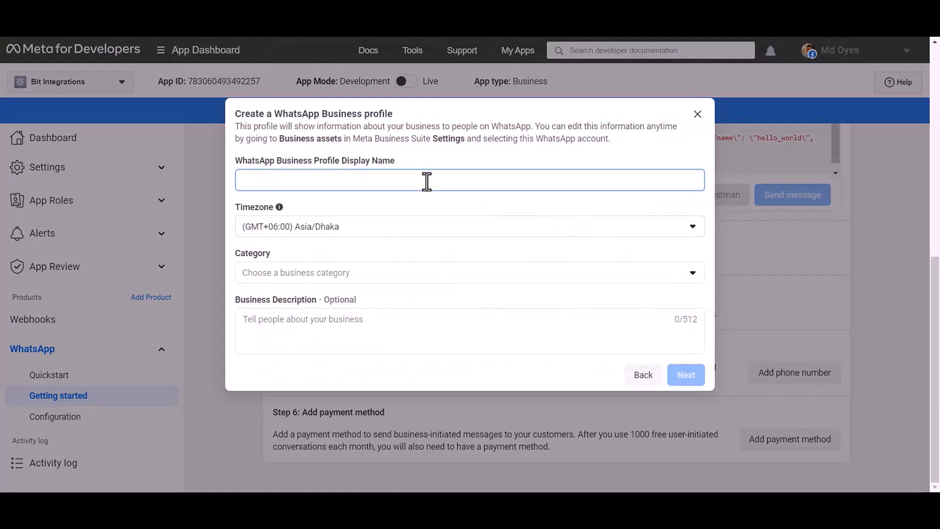
text(Bit Apps)
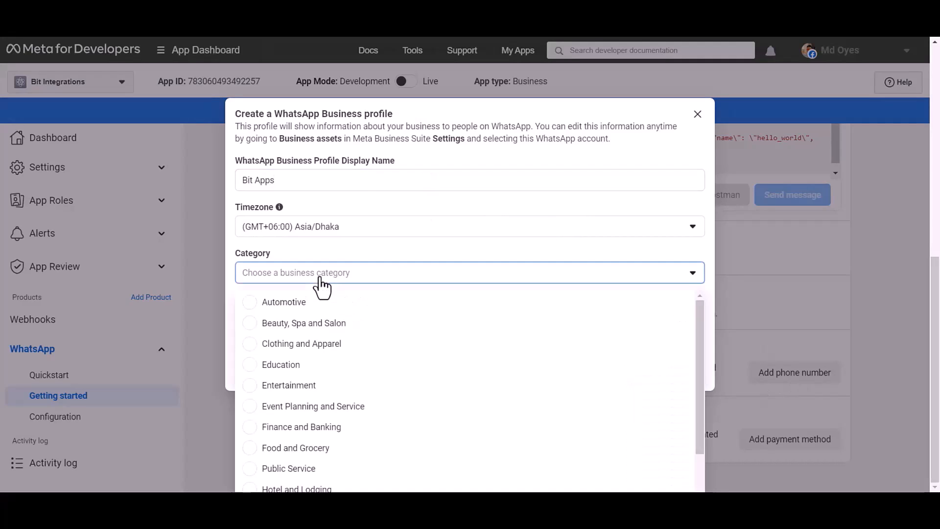
click(284, 302)
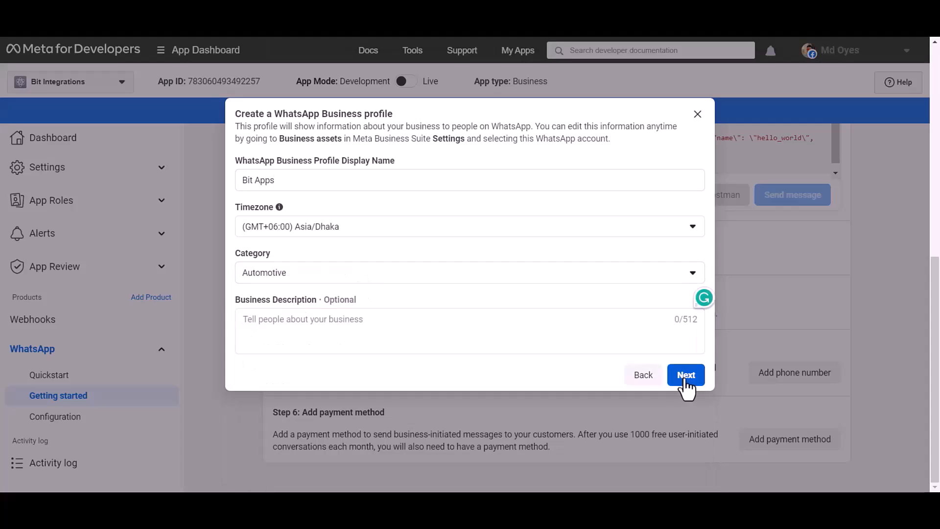
Choose the Bangladesh +880 country code and request a verification code.
click(686, 375)
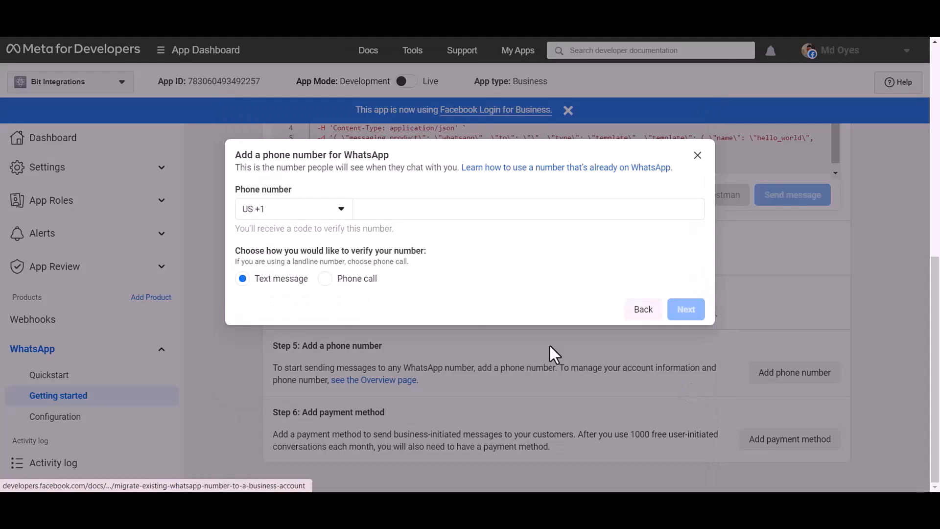
click(293, 209)
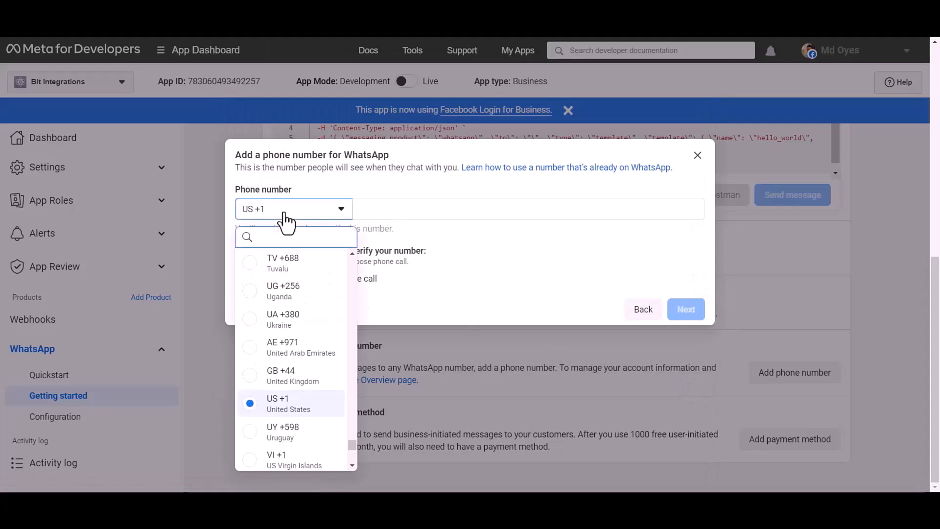
click(295, 236)
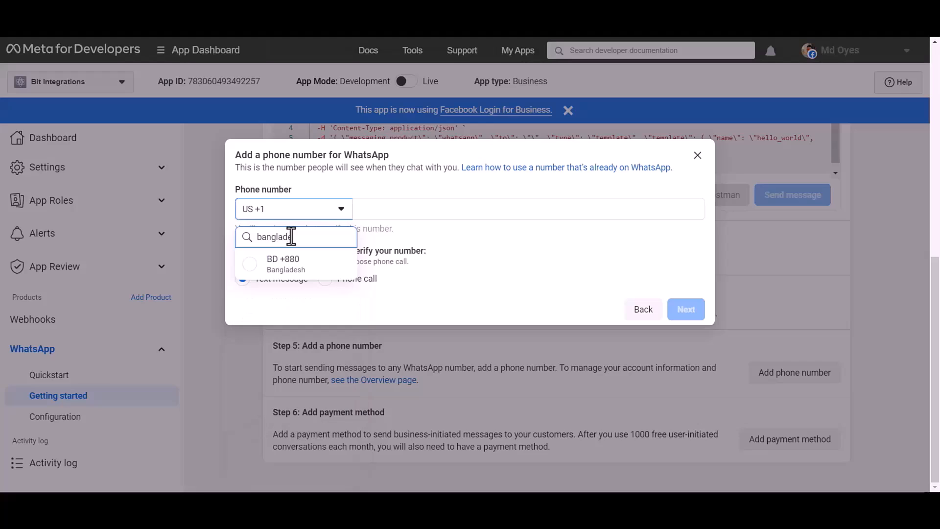
click(285, 264)
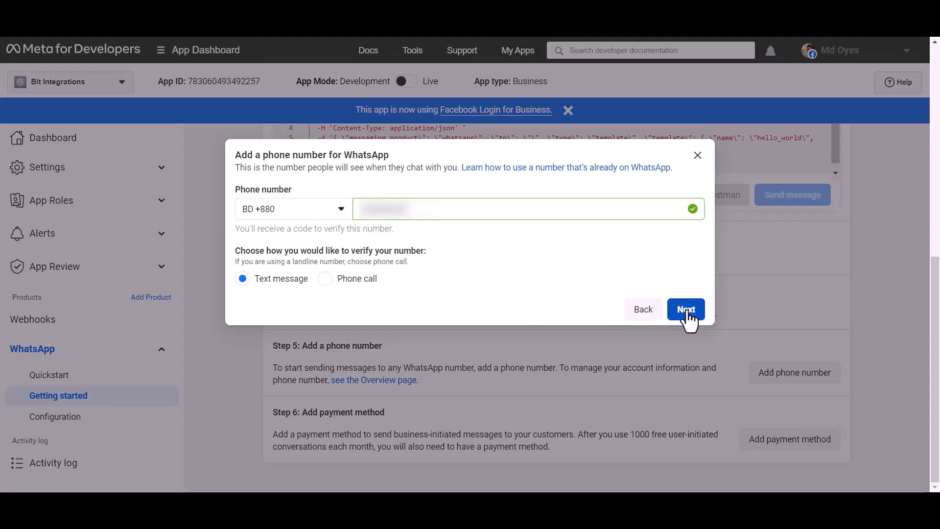
click(686, 309)
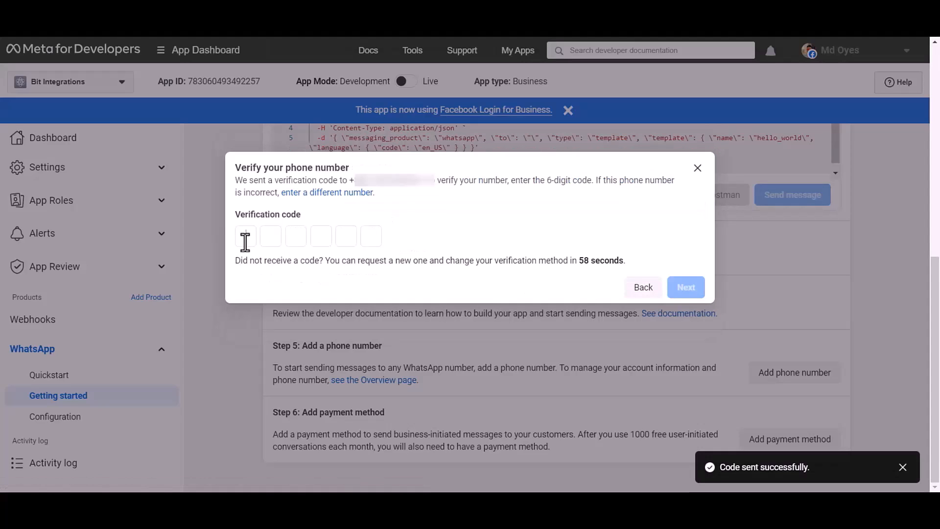
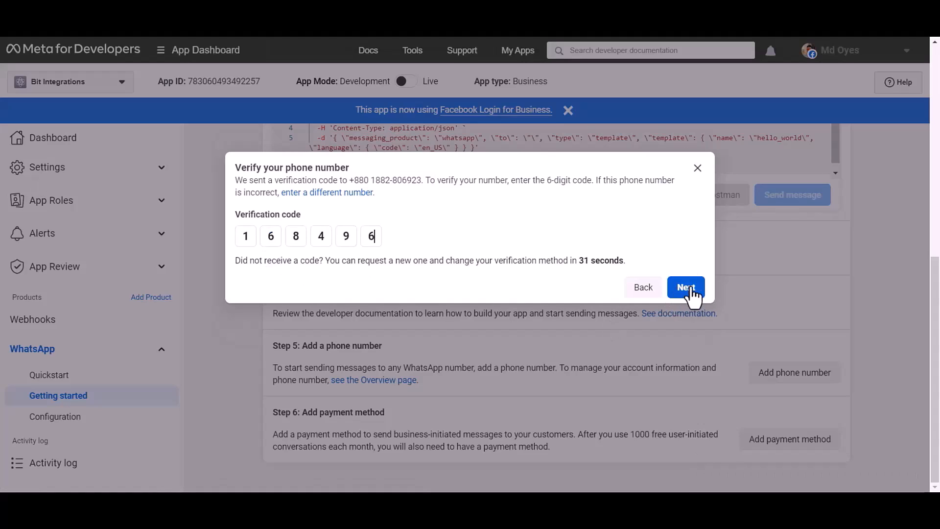
click(686, 287)
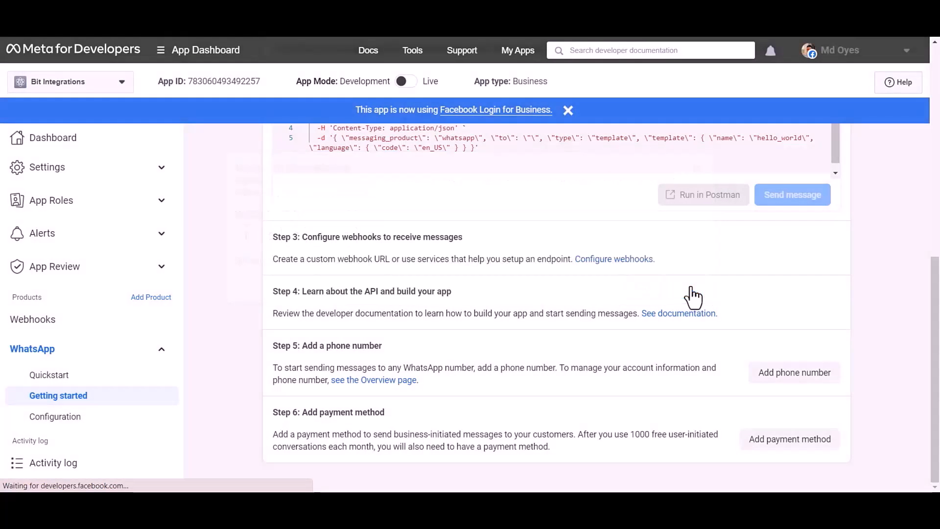
scroll(up, 3)
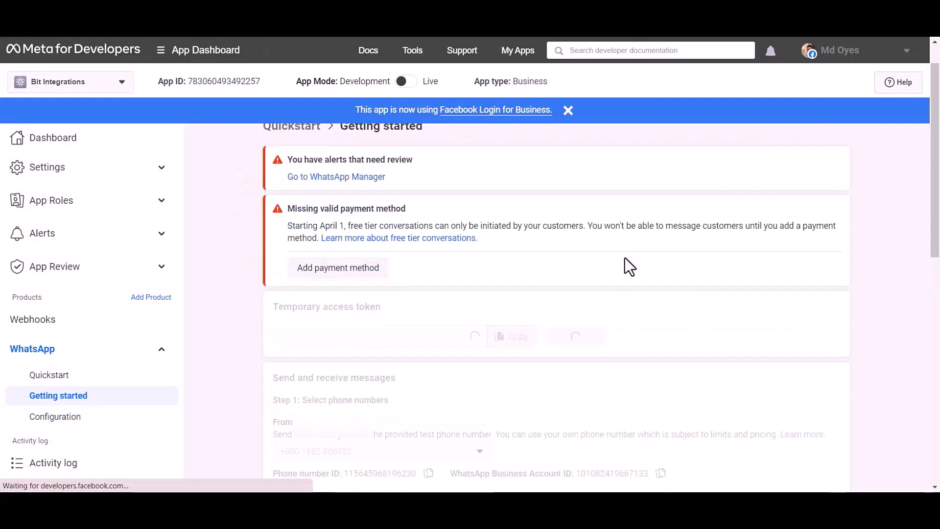
scroll(down, 3)
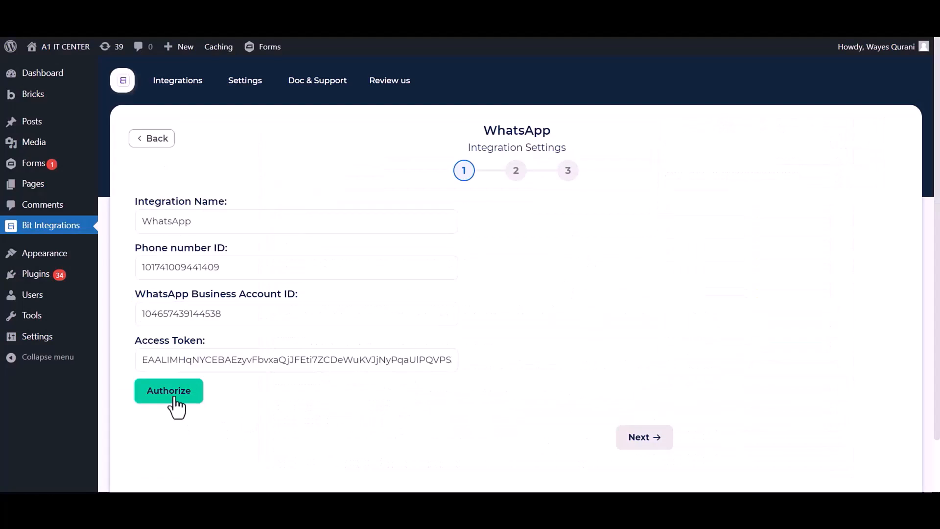
click(168, 390)
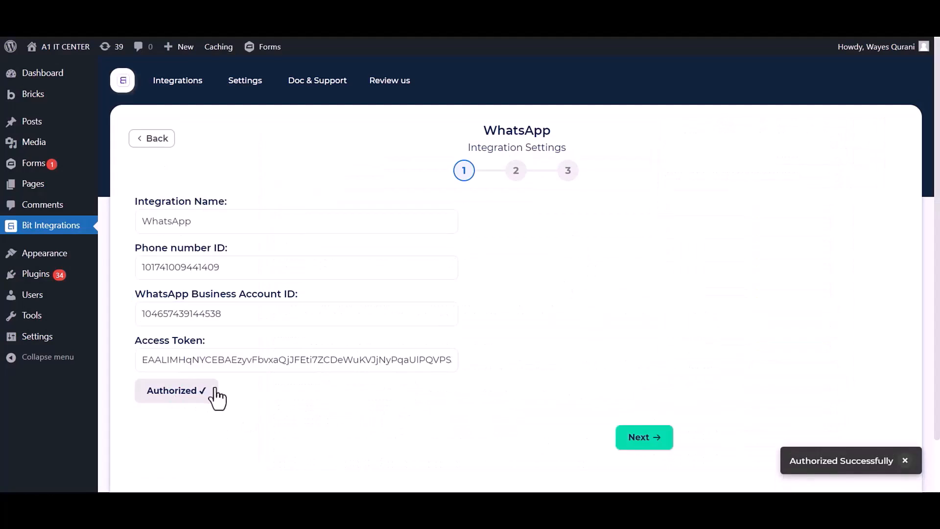
scroll(up, 3)
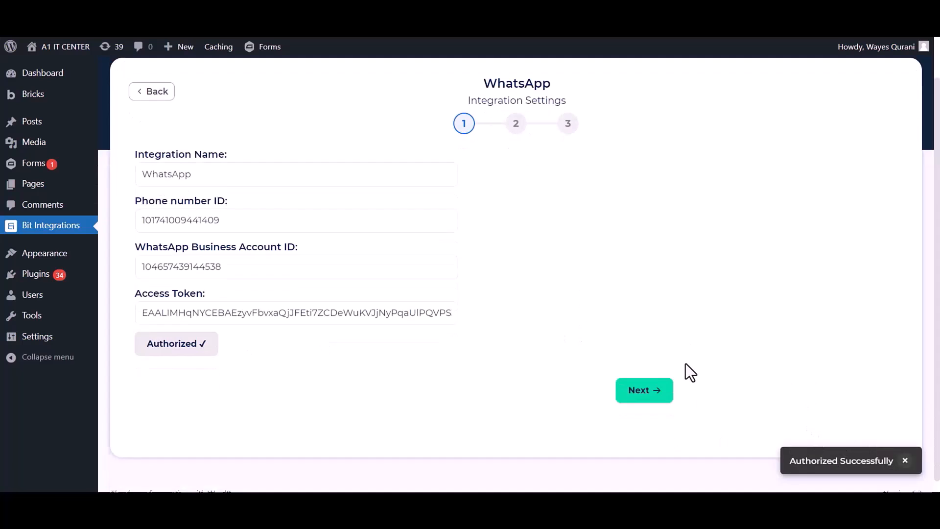
Set the WhatsApp message type to Template and map the form's Phone field.
click(644, 389)
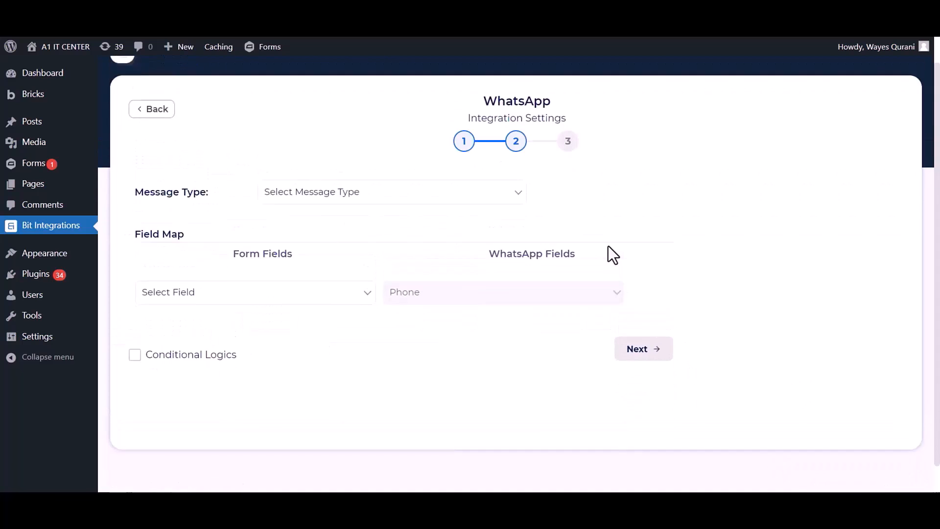
click(391, 192)
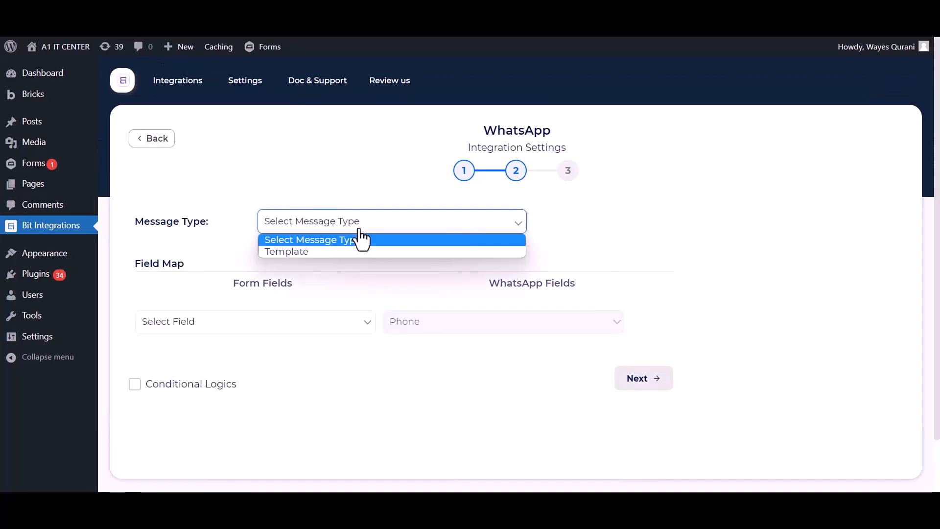
click(286, 251)
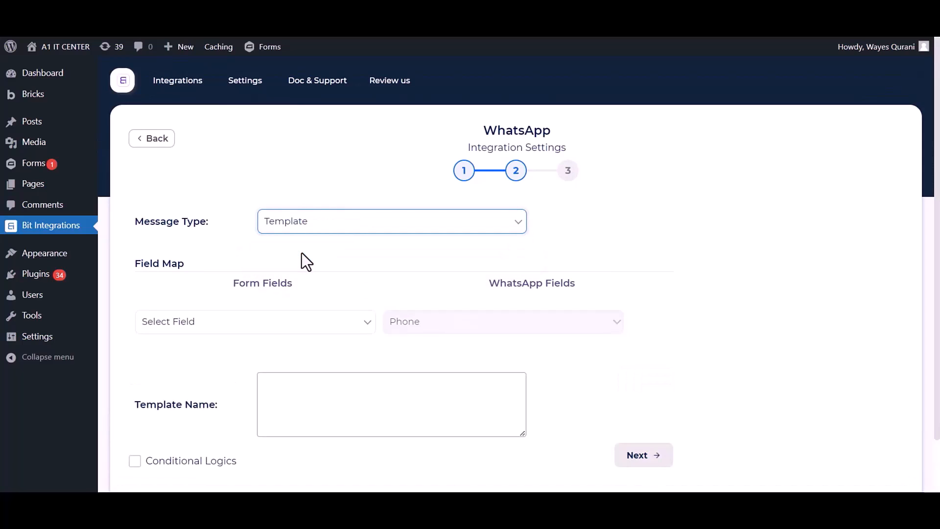
click(254, 321)
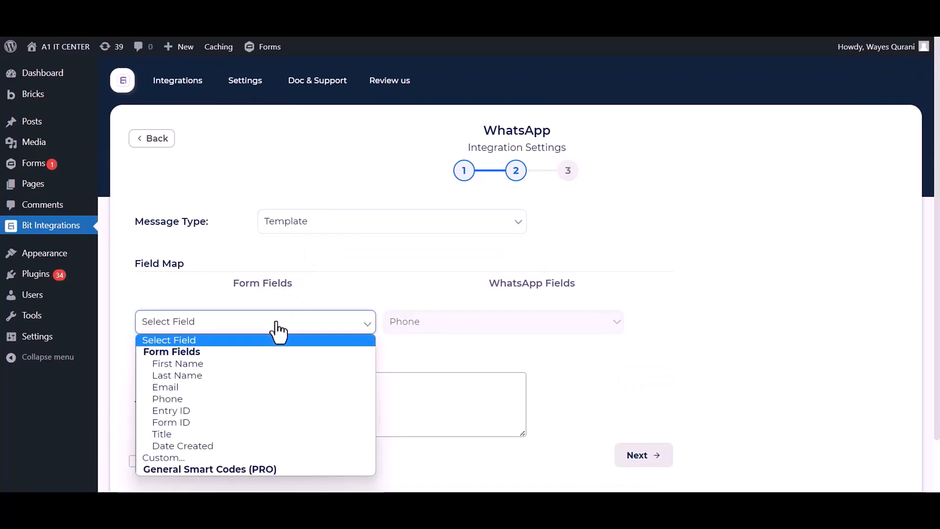
click(167, 398)
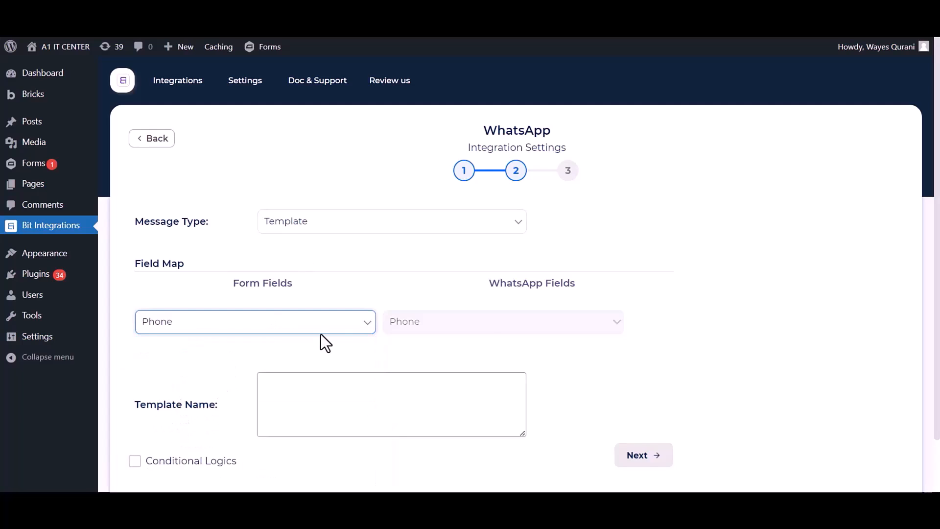
click(391, 403)
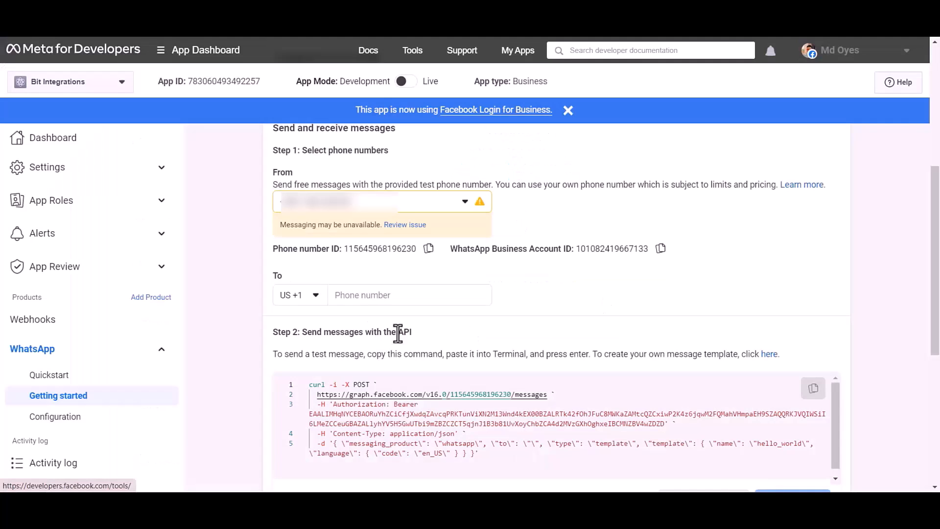
mouse_move(770, 354)
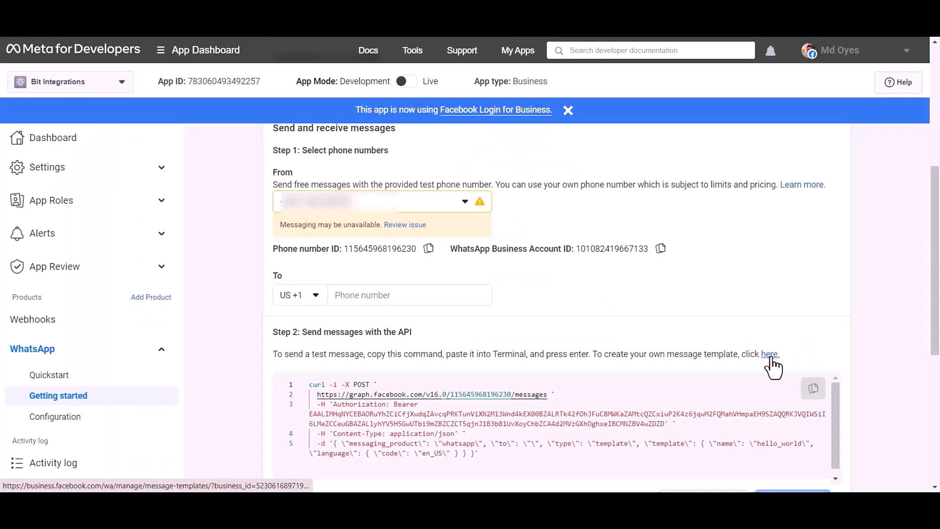
Use the hello_world template from Message templates as Template Name and Finish & Save.
click(769, 354)
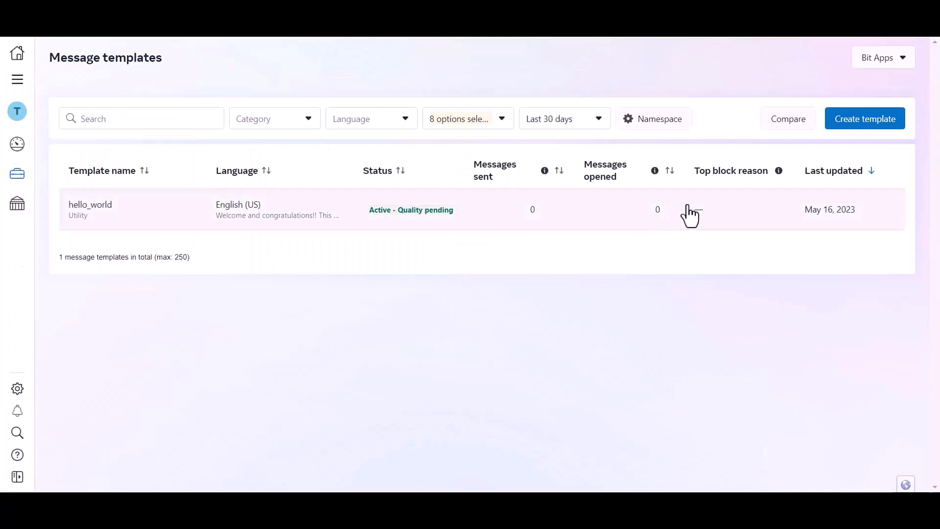
click(90, 209)
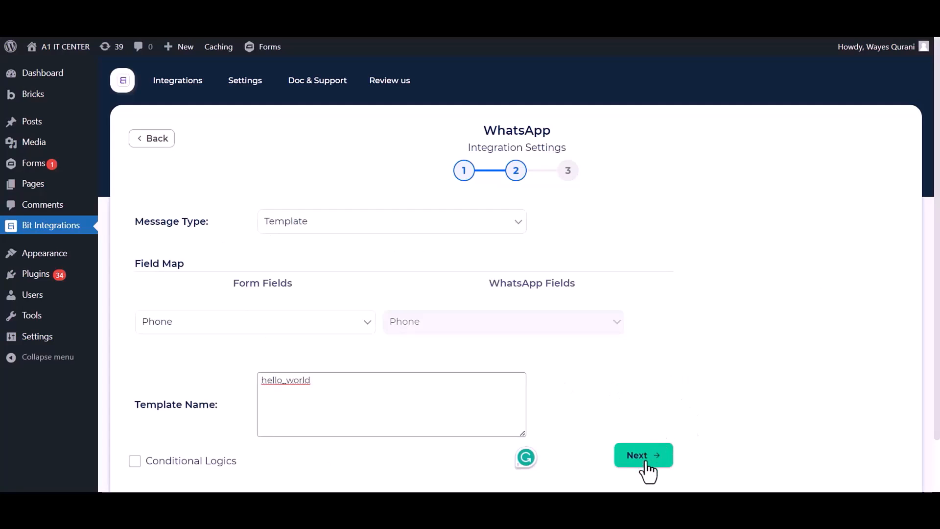
click(643, 454)
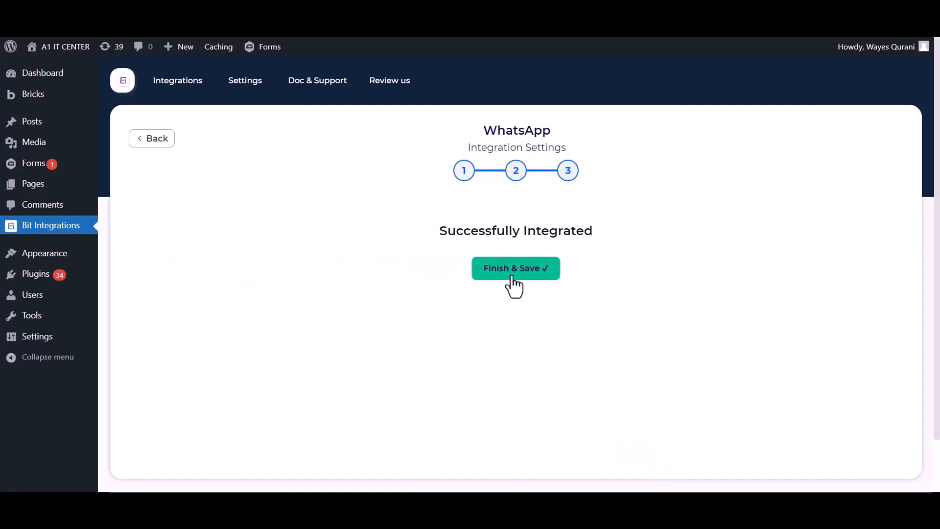
click(515, 268)
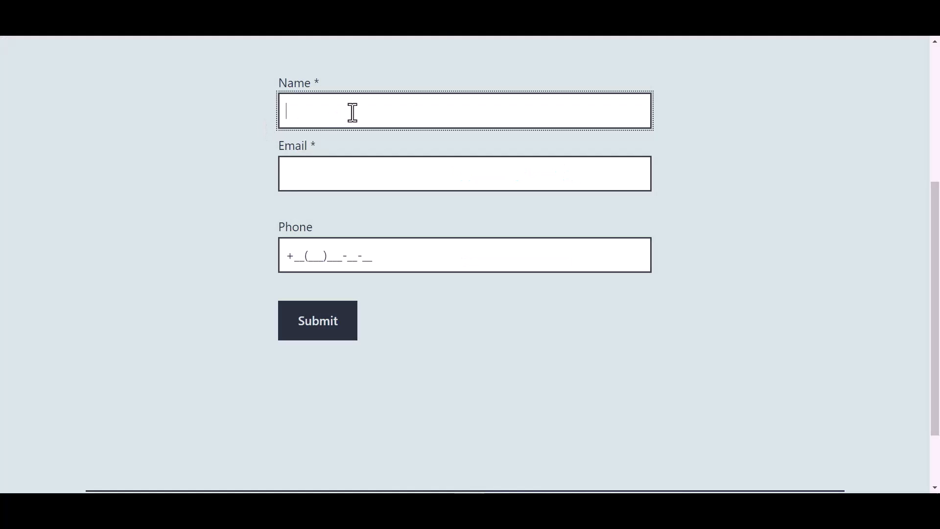
text(Bit Integ)
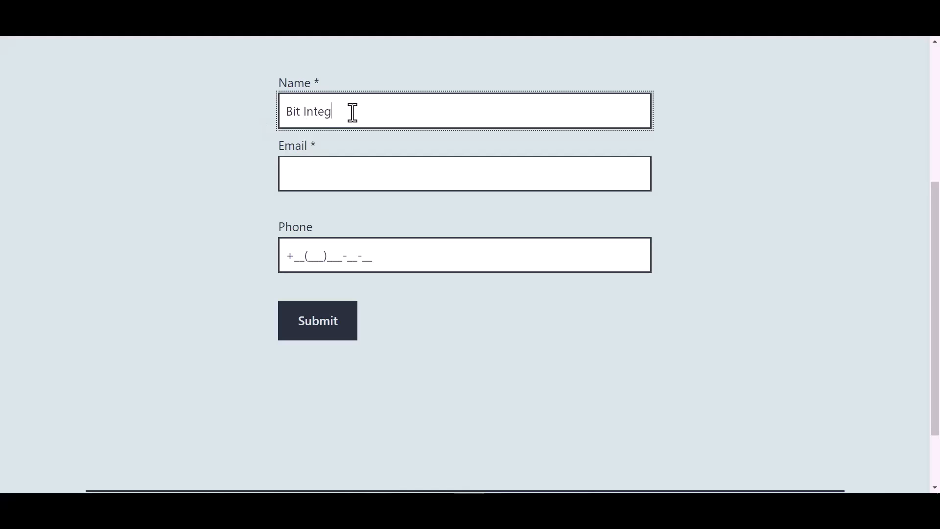
text(rations)
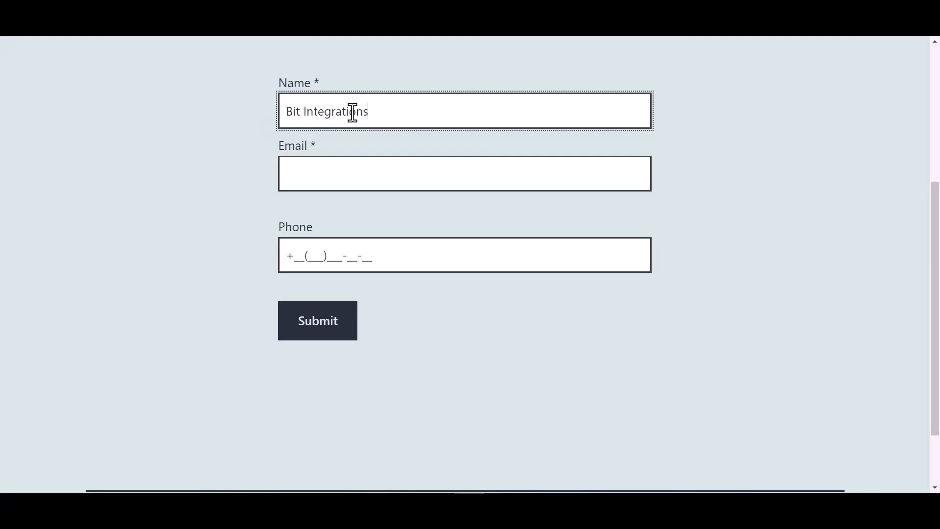
click(464, 173)
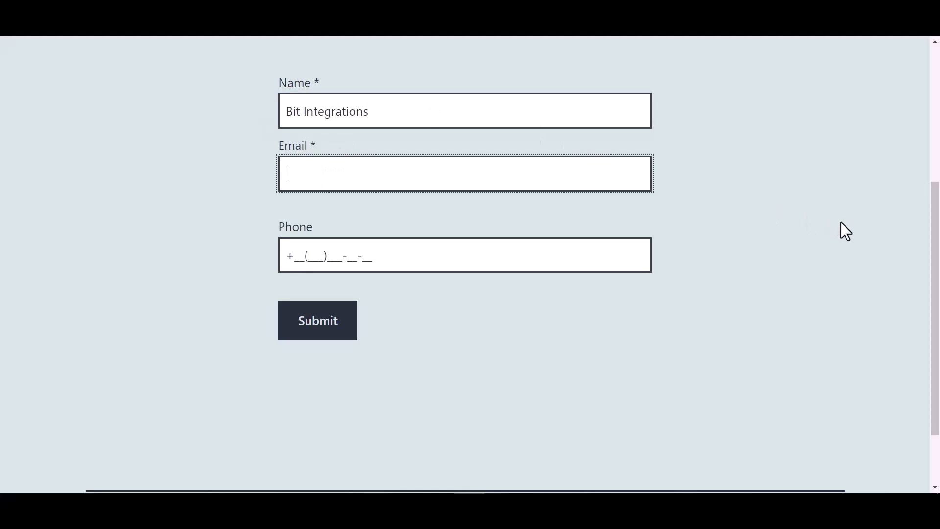
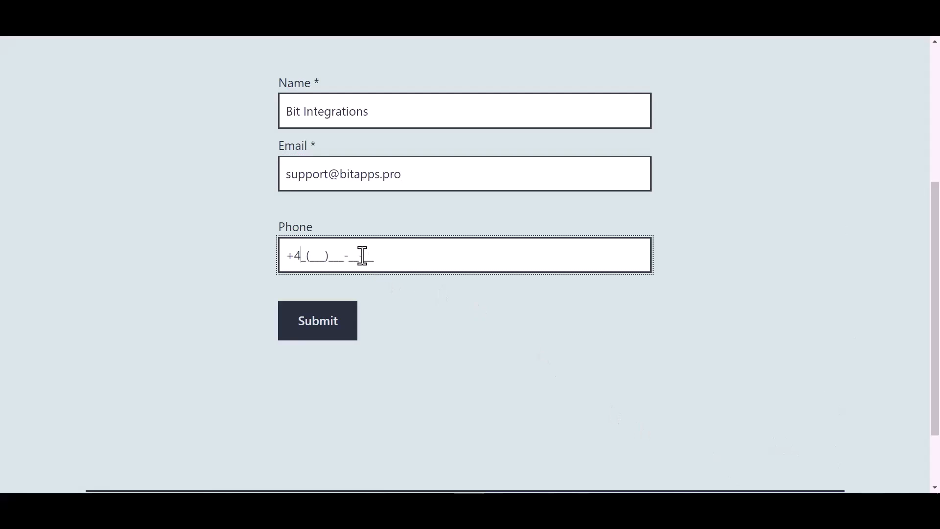
text(44455)5)
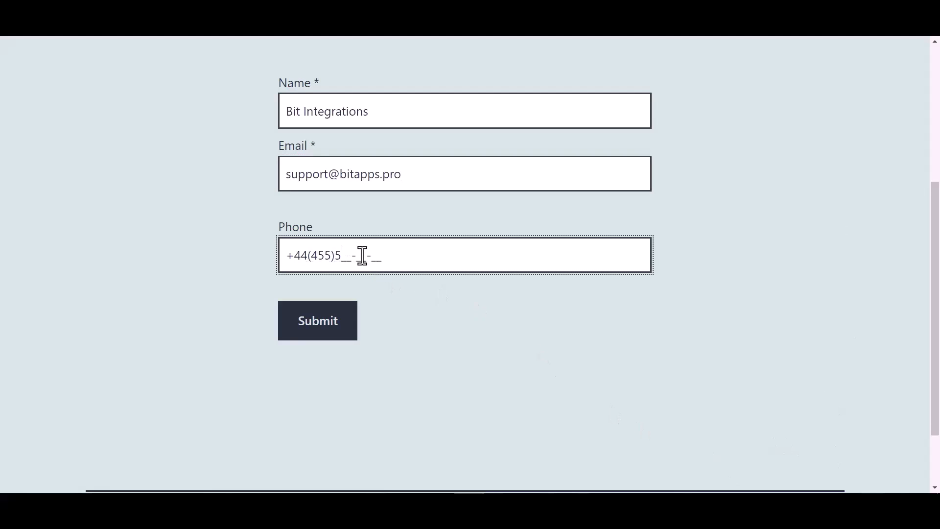
text(66)
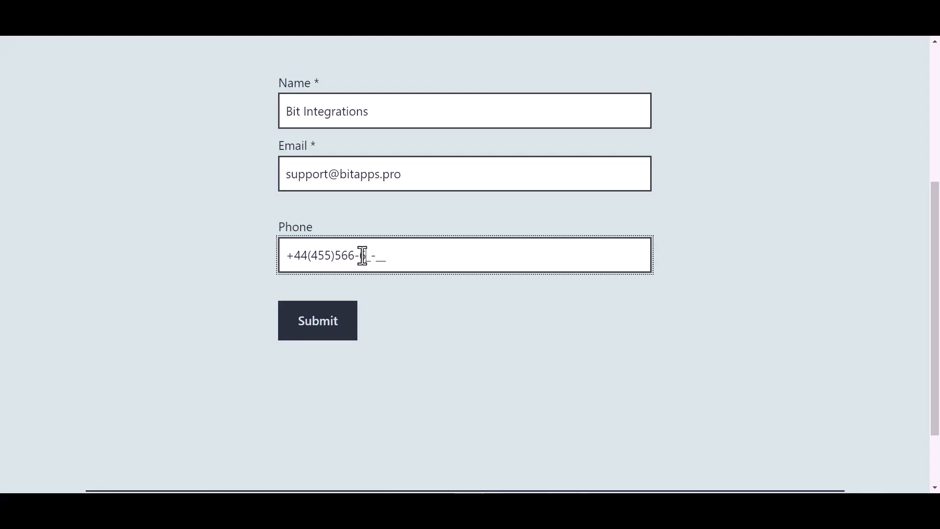
click(318, 320)
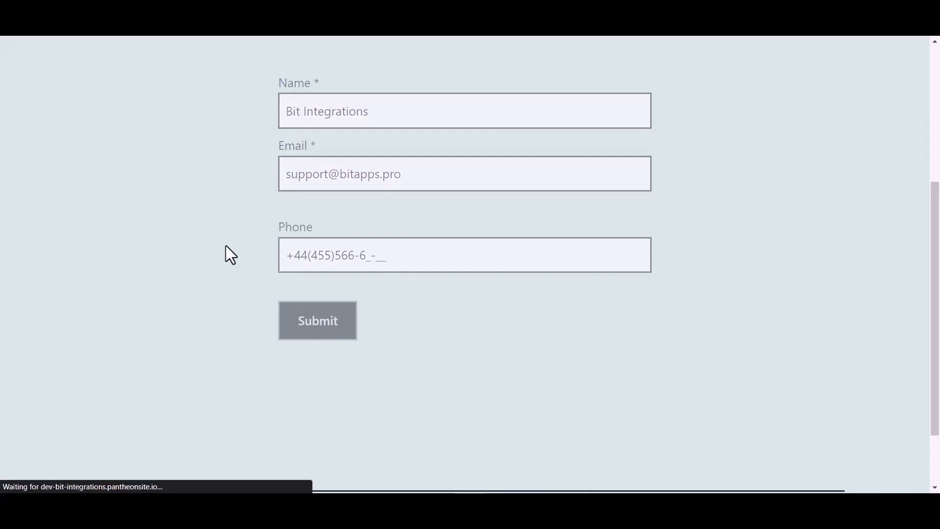
click(318, 320)
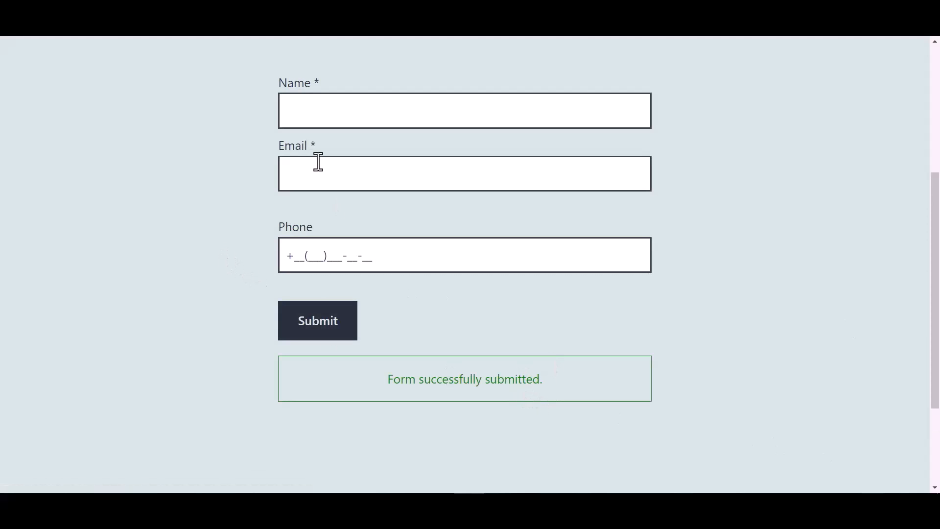